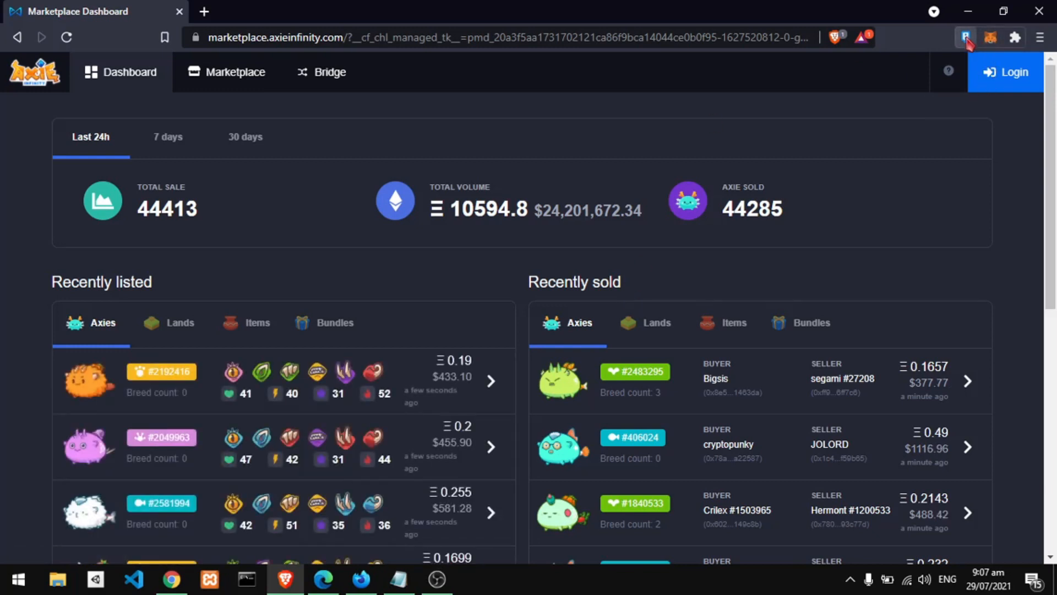
Step: Start a Ronin Wallet transfer to the friend's address with SLP as the asset and 1430 as the amount
click(964, 37)
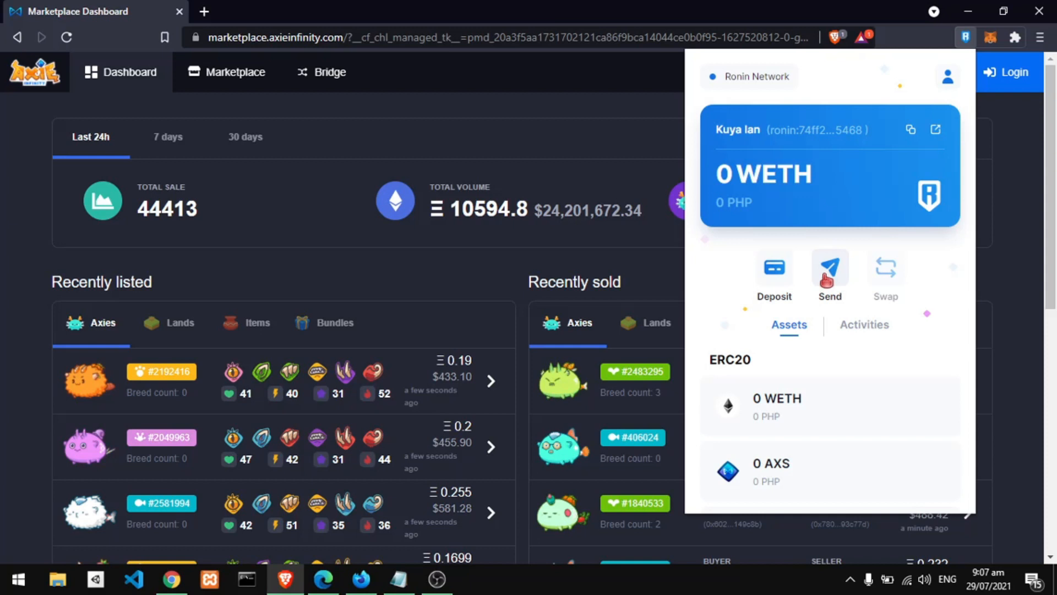
click(829, 276)
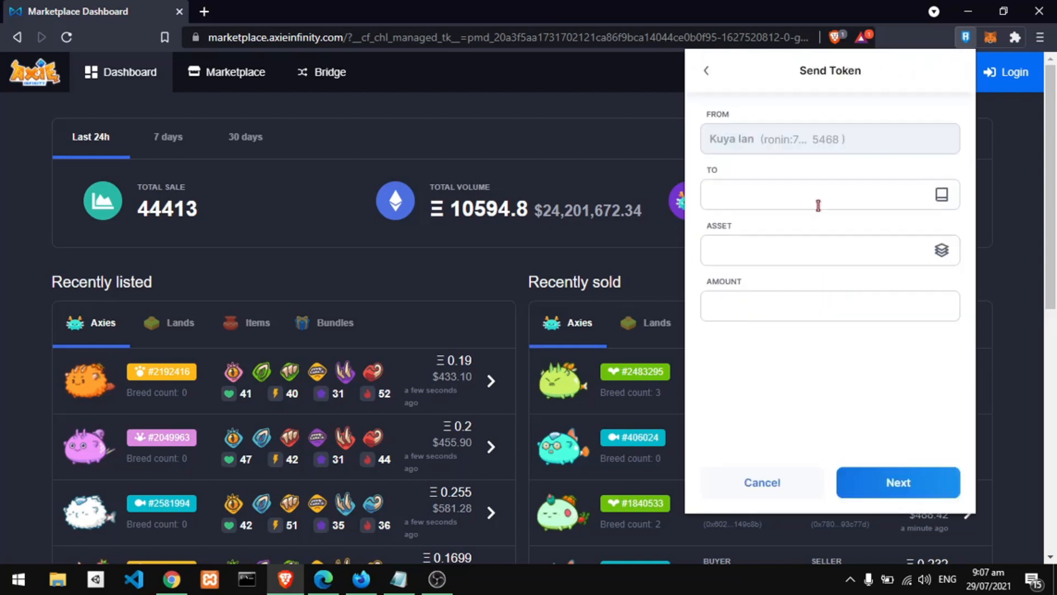
click(809, 194)
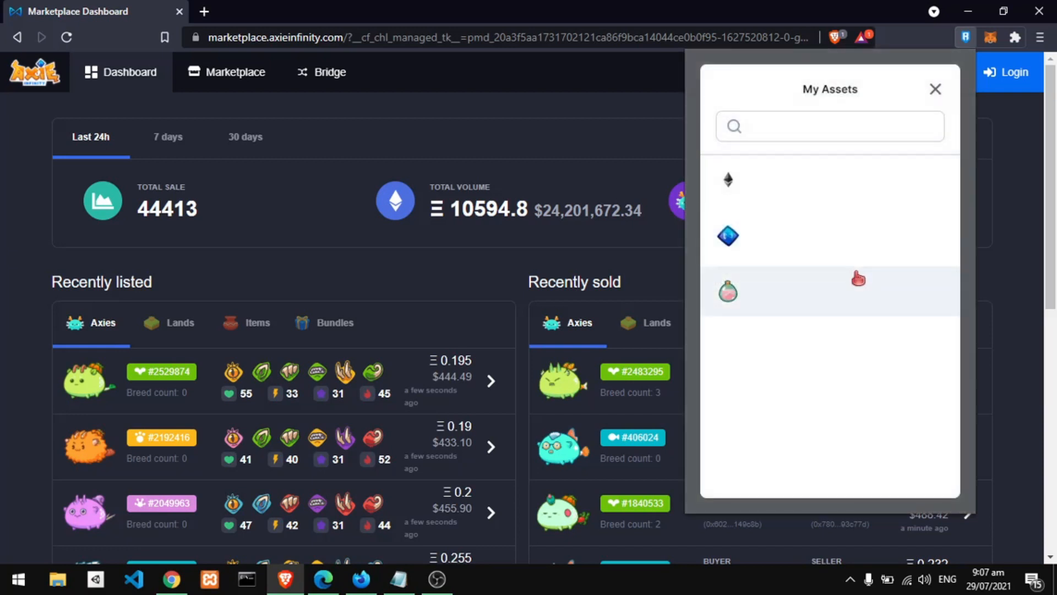
click(727, 291)
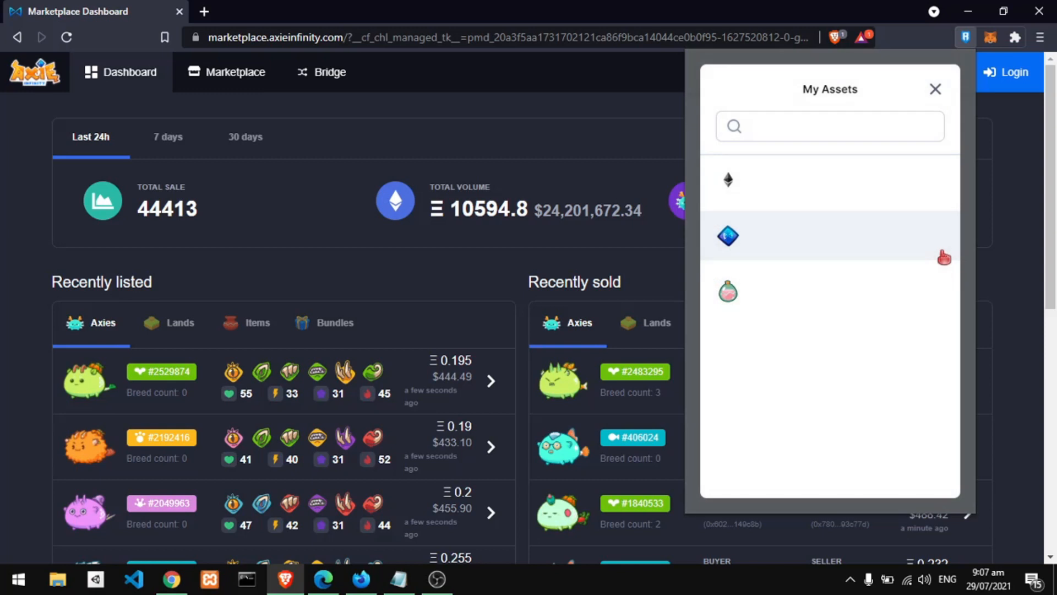
click(728, 235)
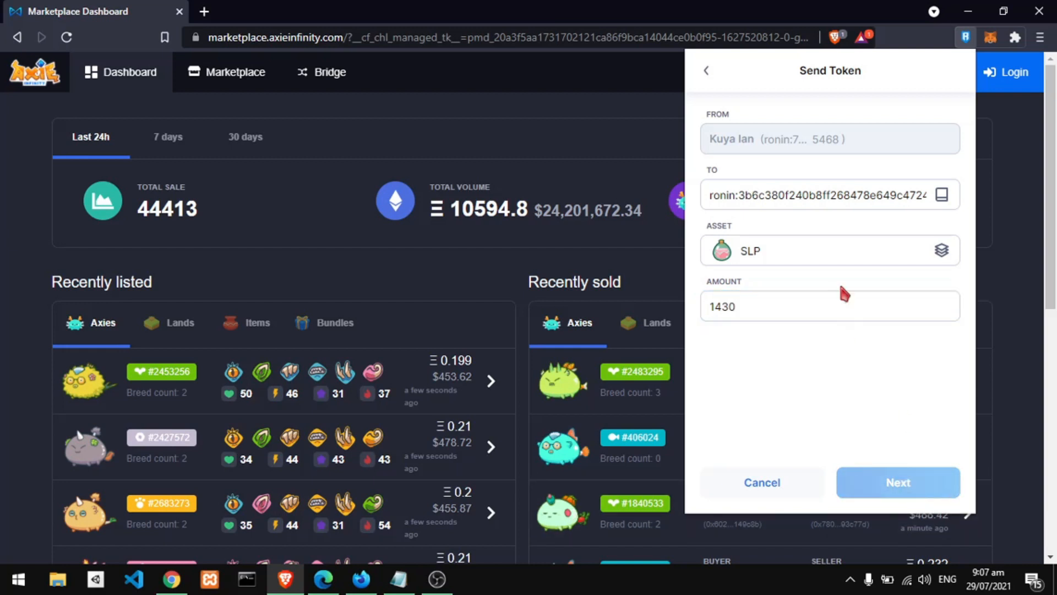
Step: Advance the 1,430 SLP transfer to its review summary showing the free-transaction fee notice
click(897, 482)
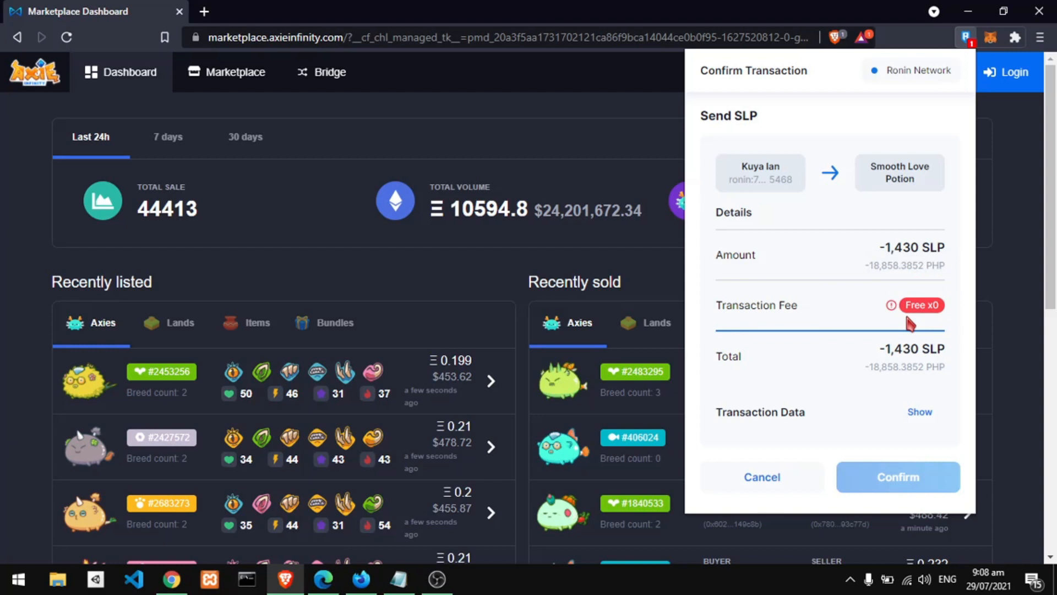
mouse_move(893, 306)
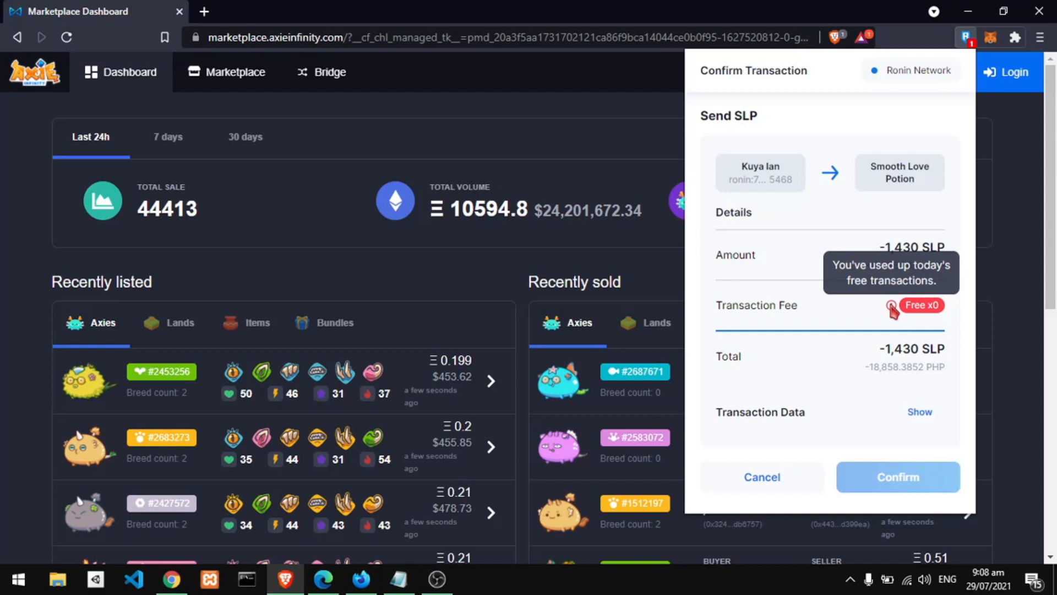
mouse_move(794, 284)
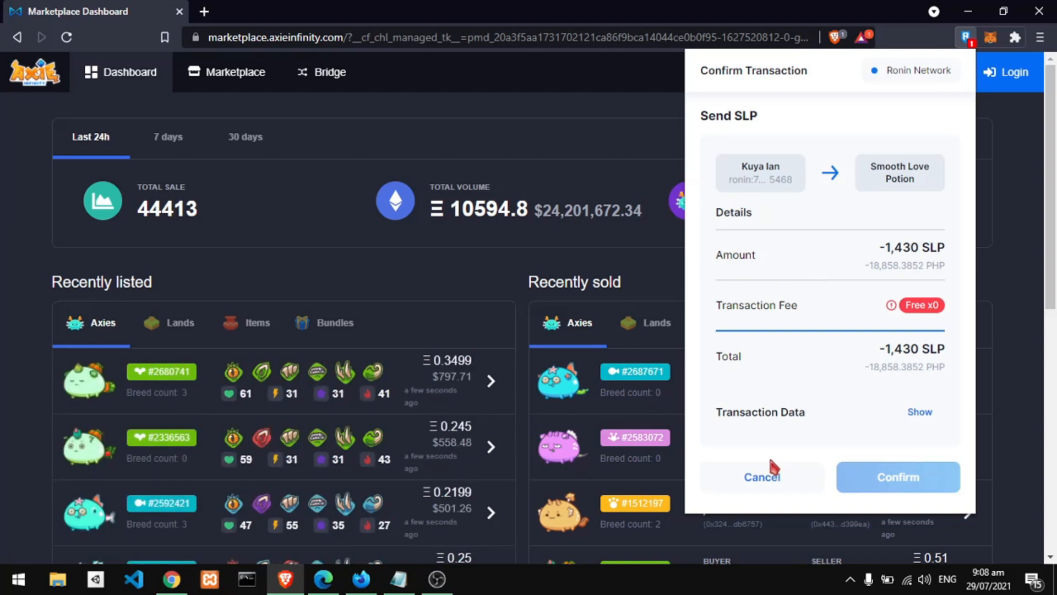
mouse_move(761, 476)
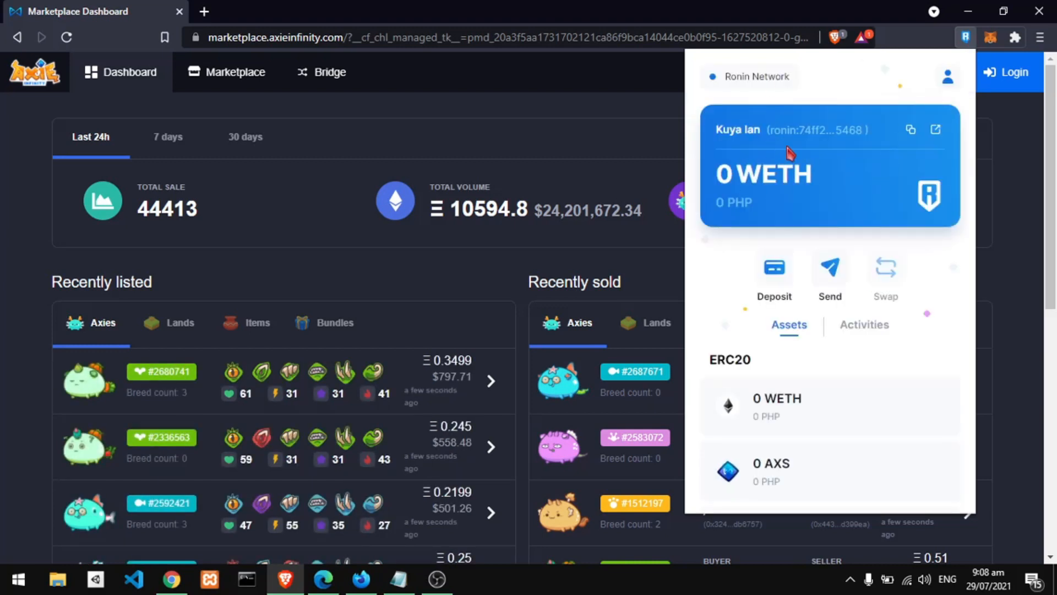
Step: Log in to the Marketplace dashboard with Ronin Wallet and approve the signature request
click(203, 12)
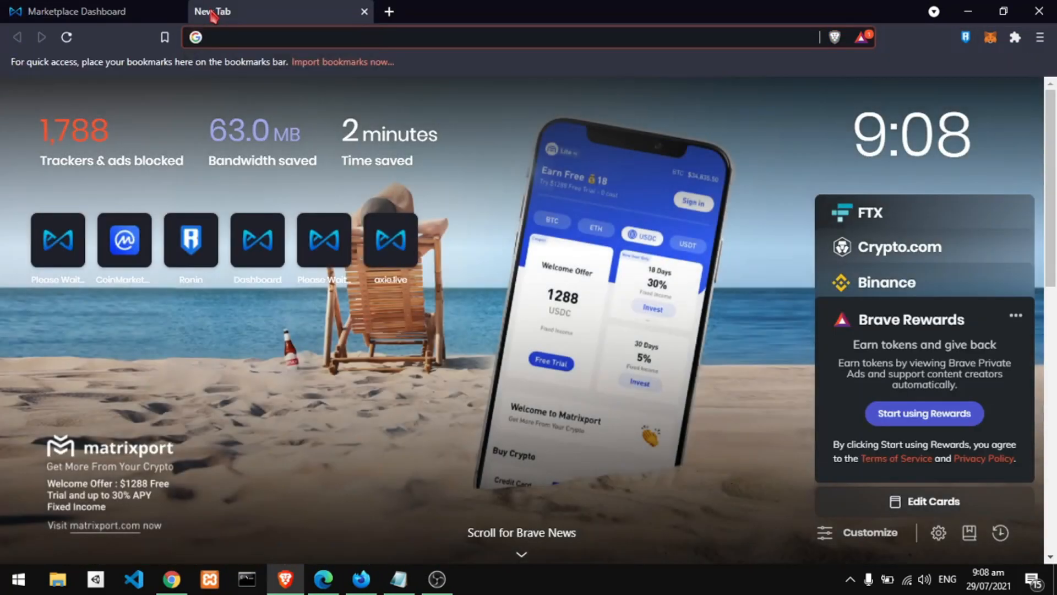
click(75, 12)
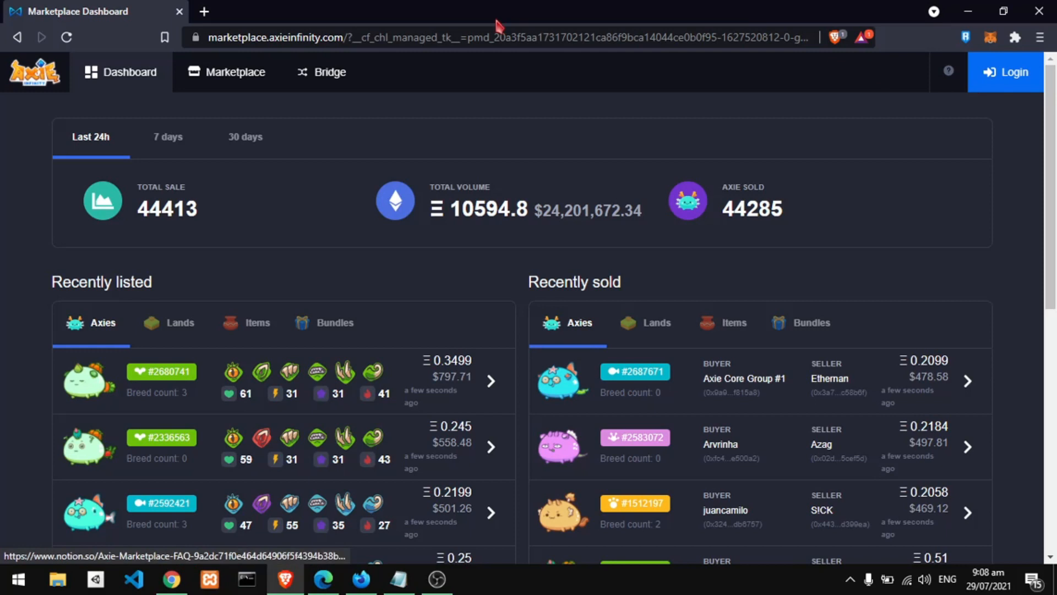
click(1011, 72)
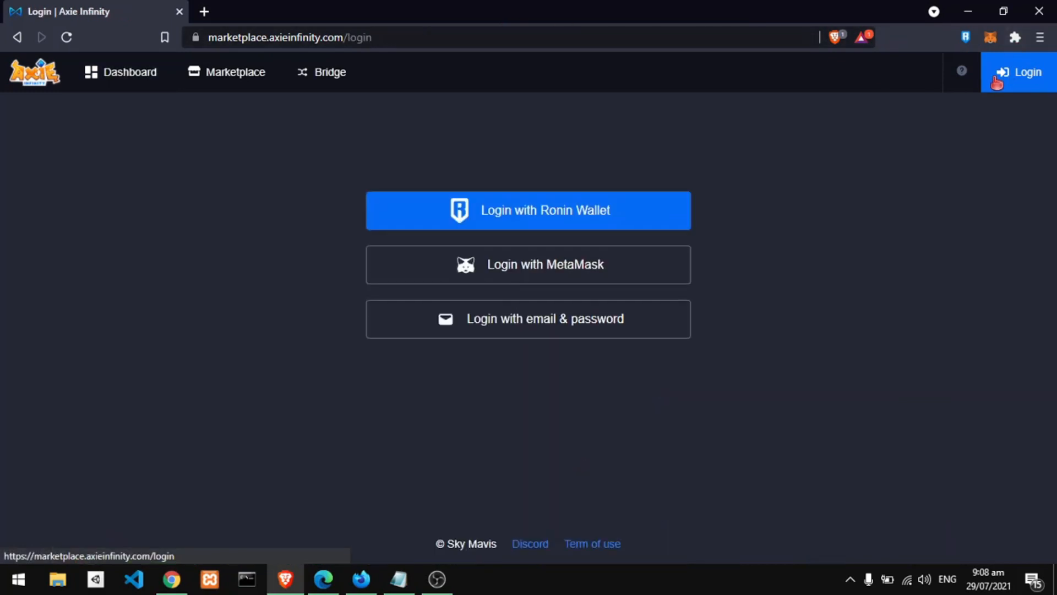
click(528, 209)
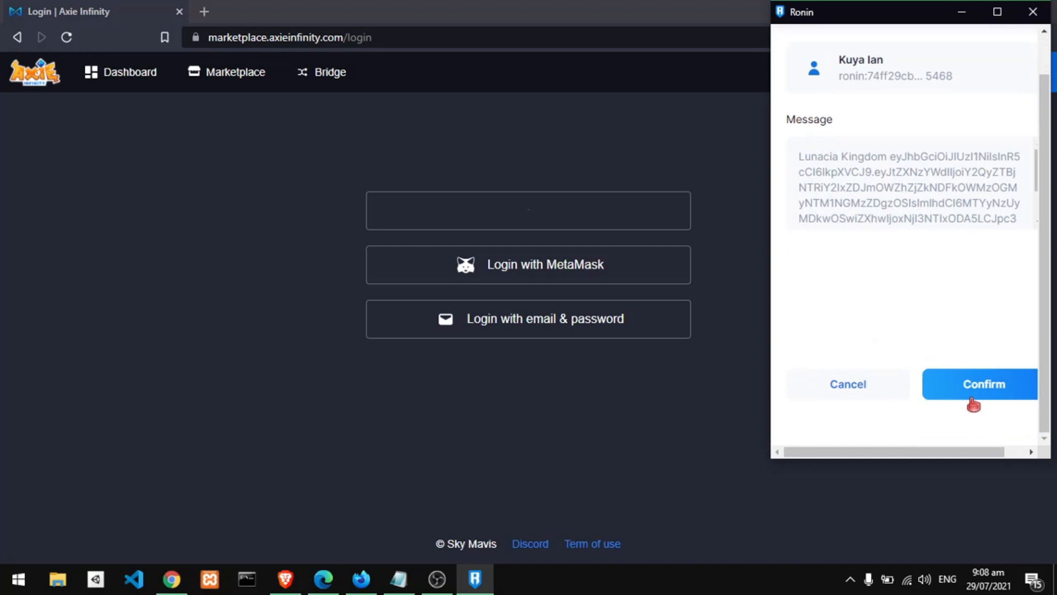
click(980, 384)
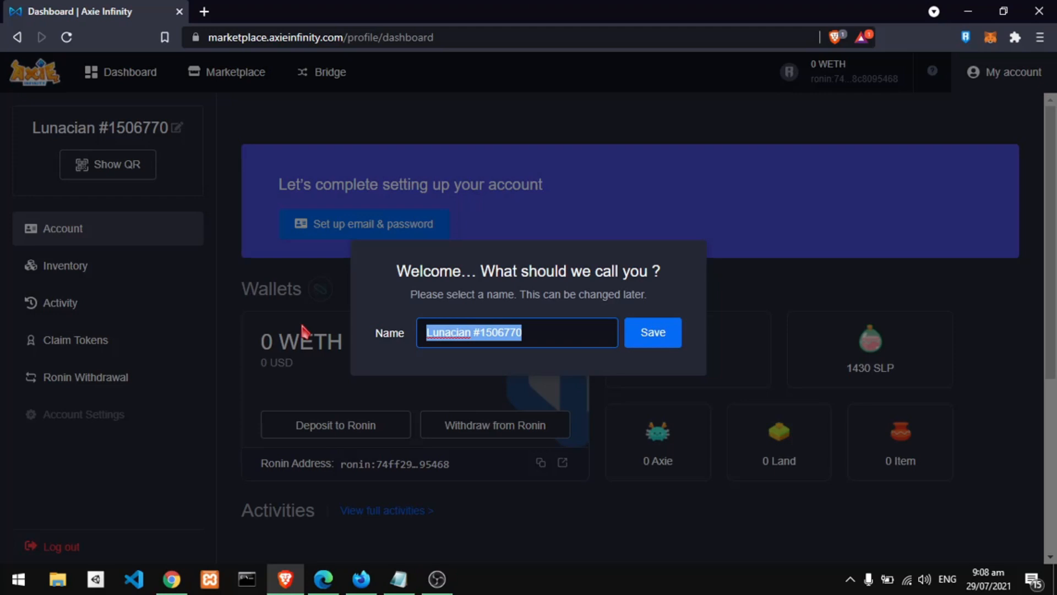
Step: Save 'Kuya Ian' as the new profile's display name
text(Kuya Ian)
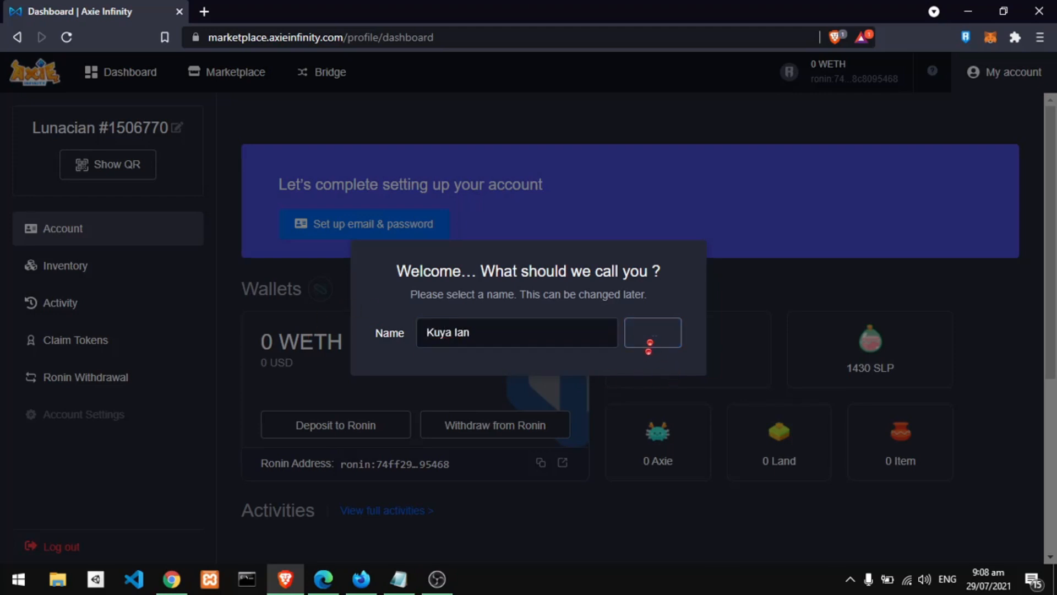
click(650, 332)
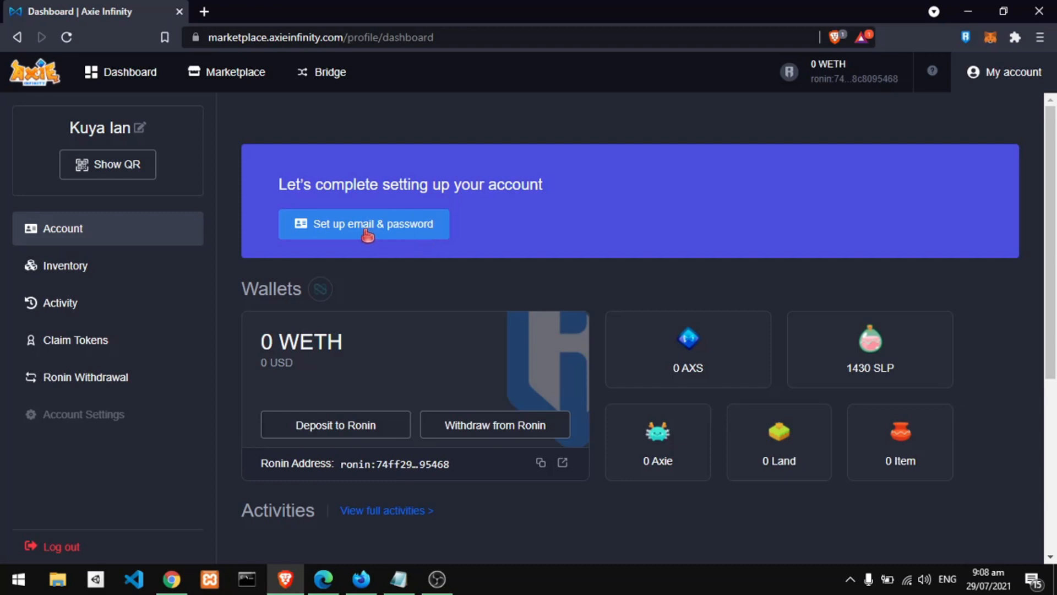
Step: Submit the email and password setup so a verification code is emailed
click(363, 224)
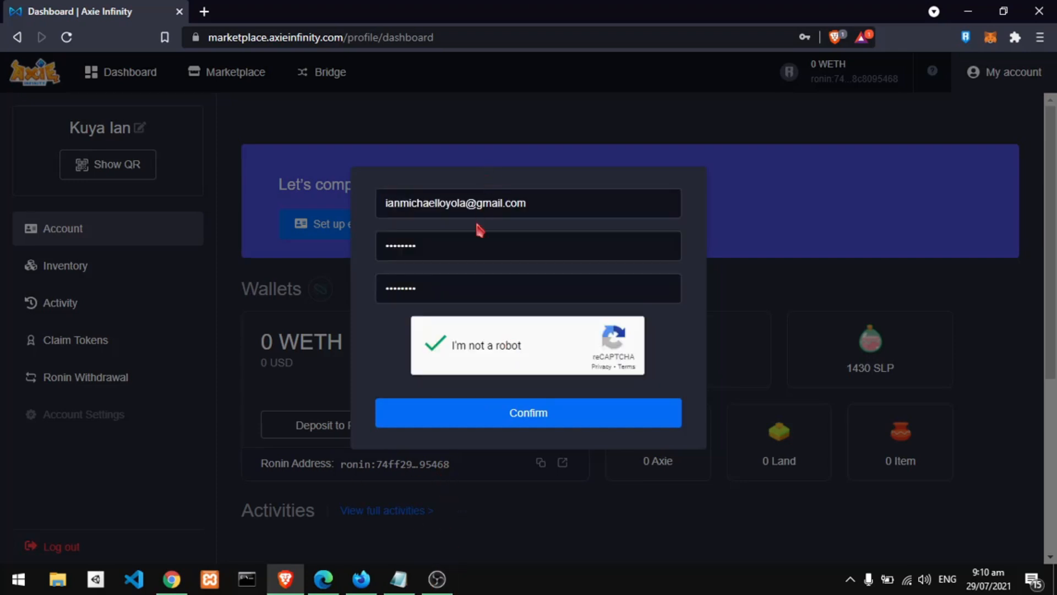
click(527, 412)
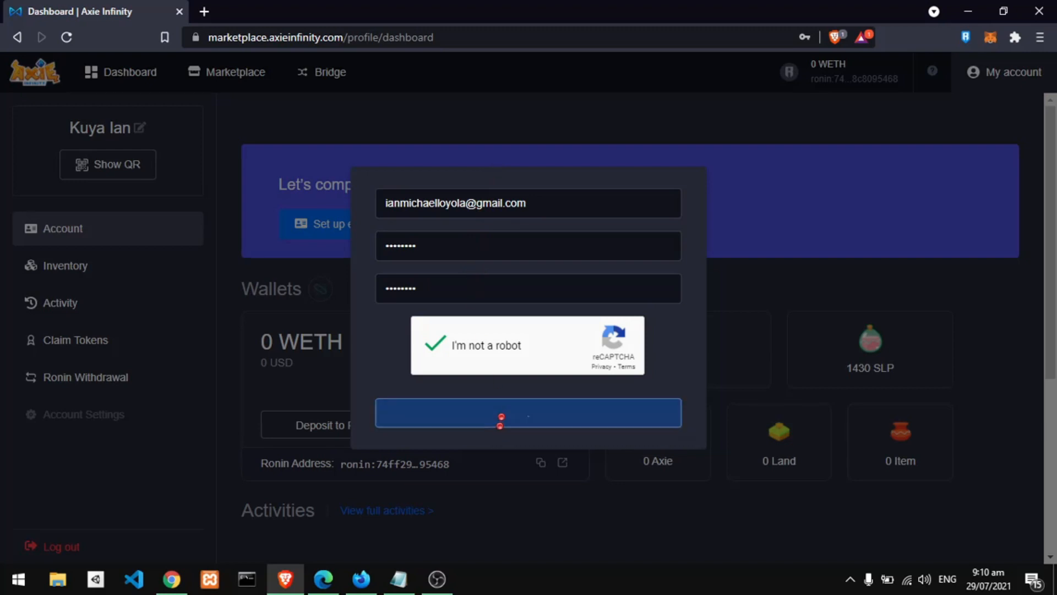
click(528, 412)
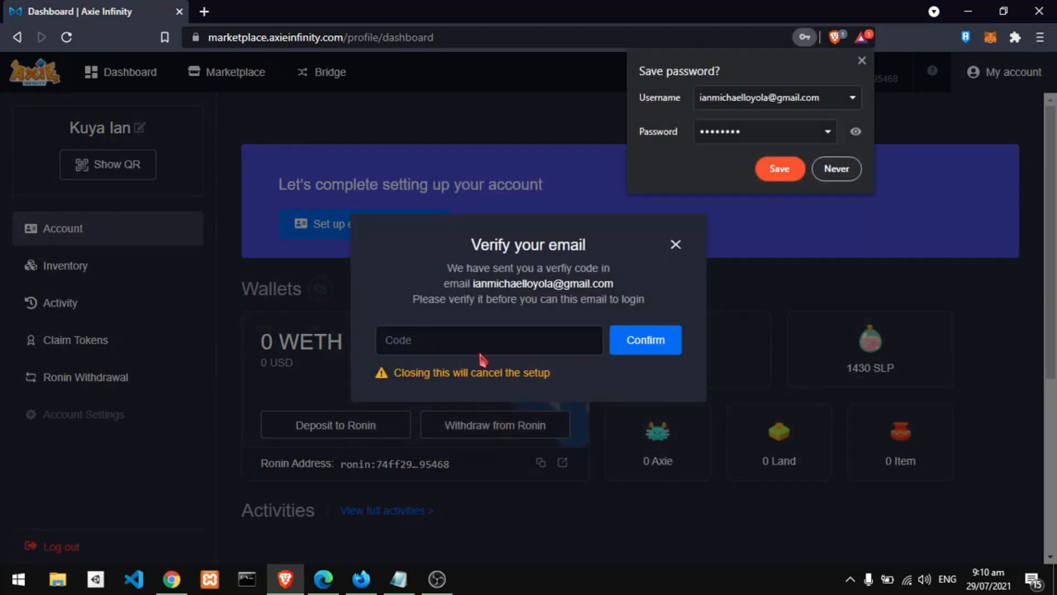
click(489, 340)
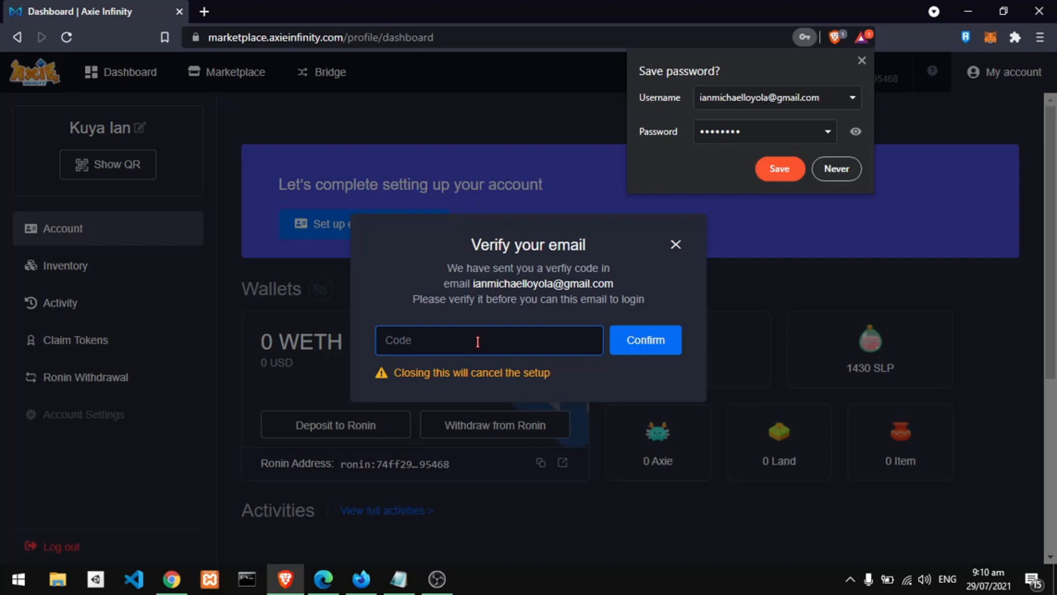
click(835, 168)
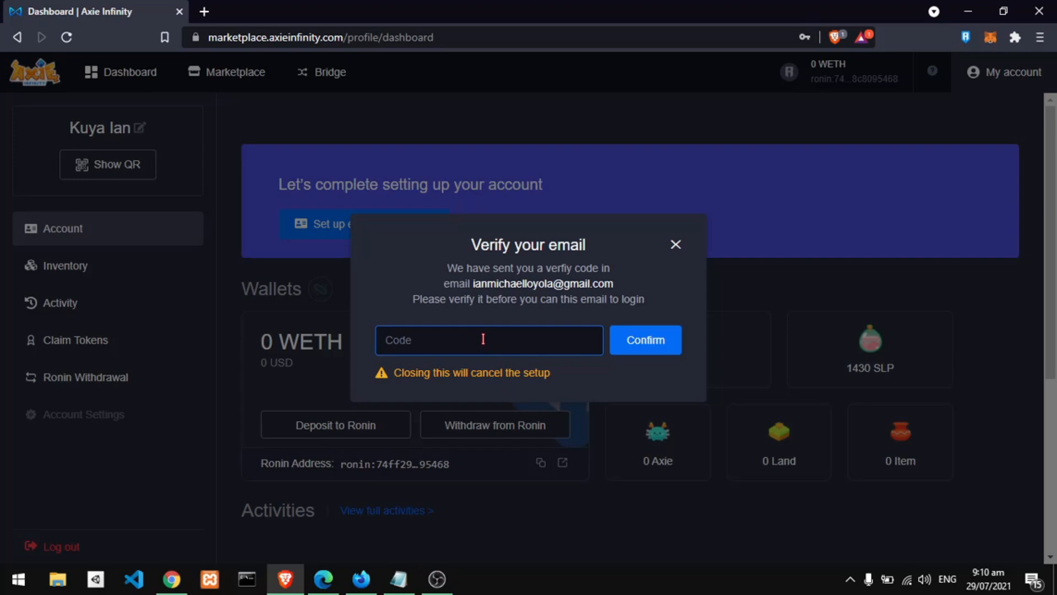
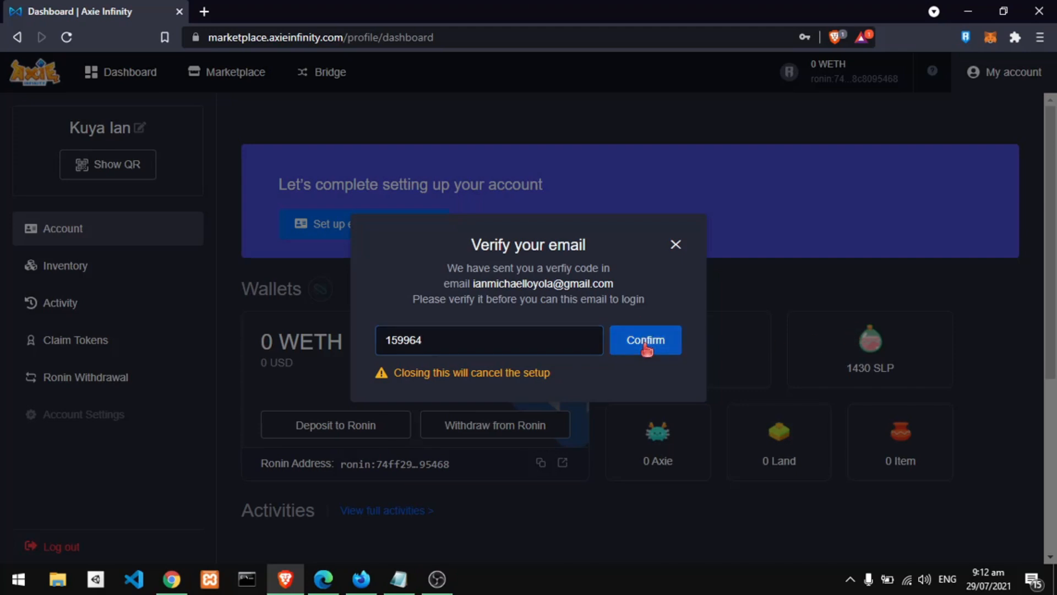
click(644, 340)
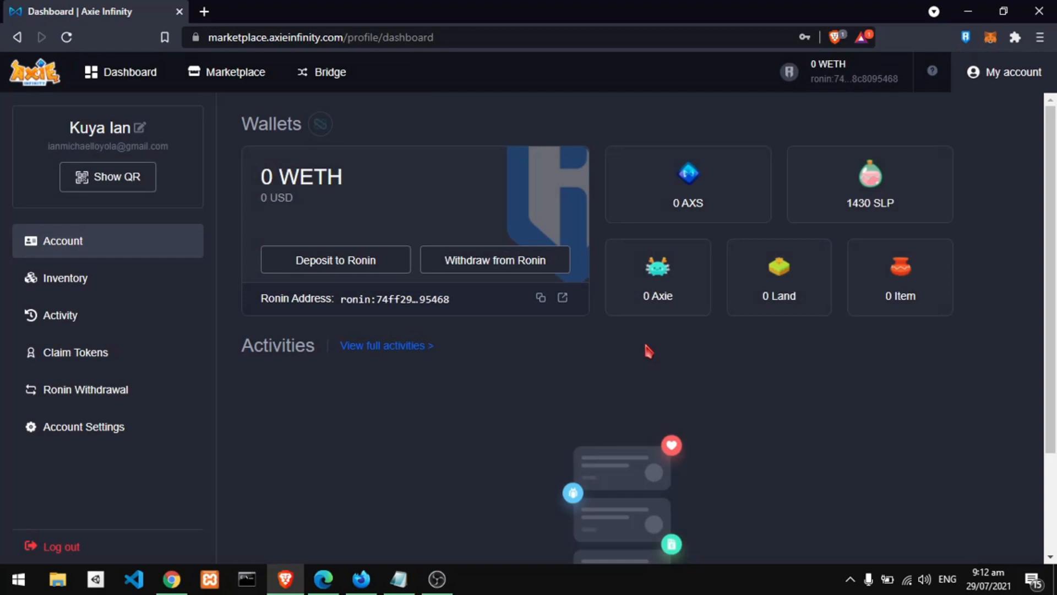
mouse_move(496, 222)
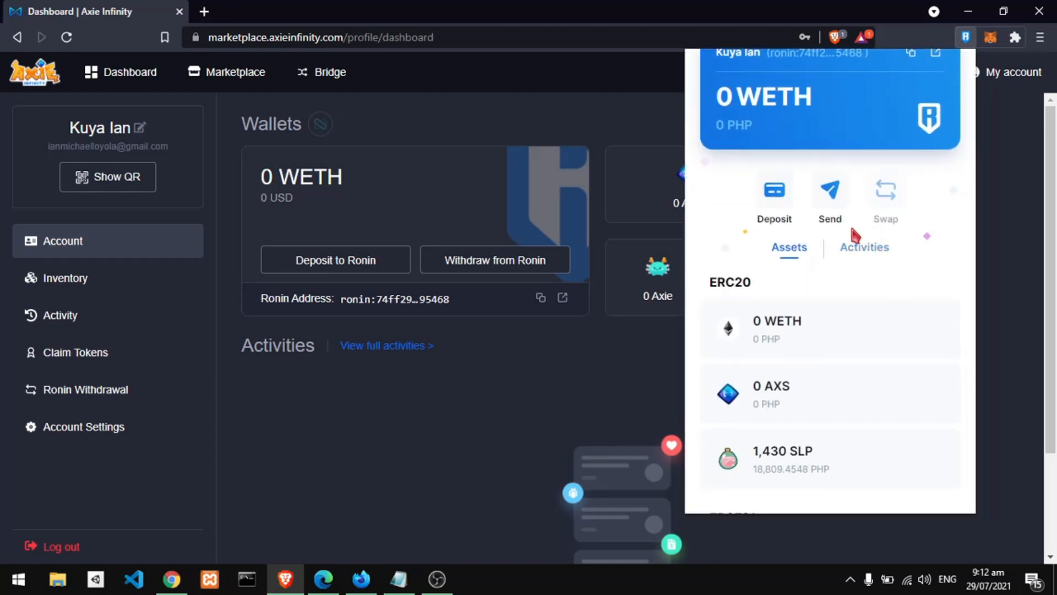
scroll(down, 3)
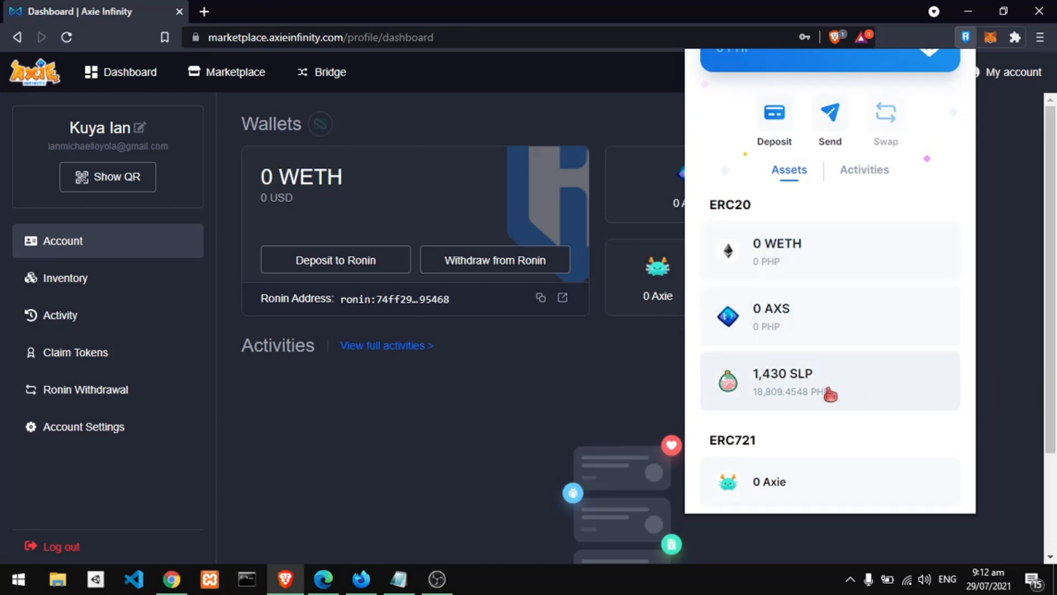
click(830, 115)
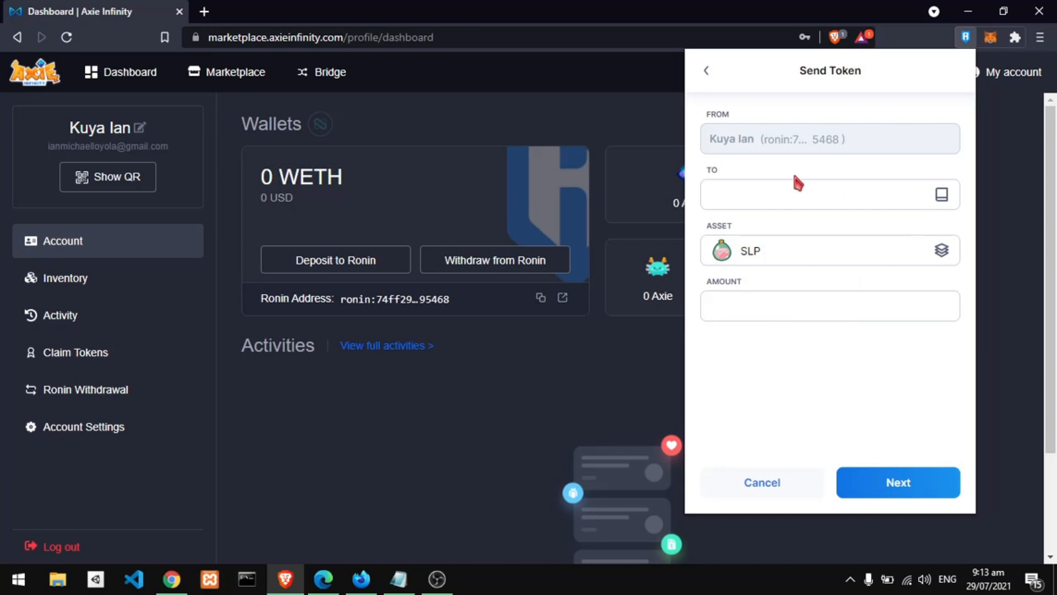
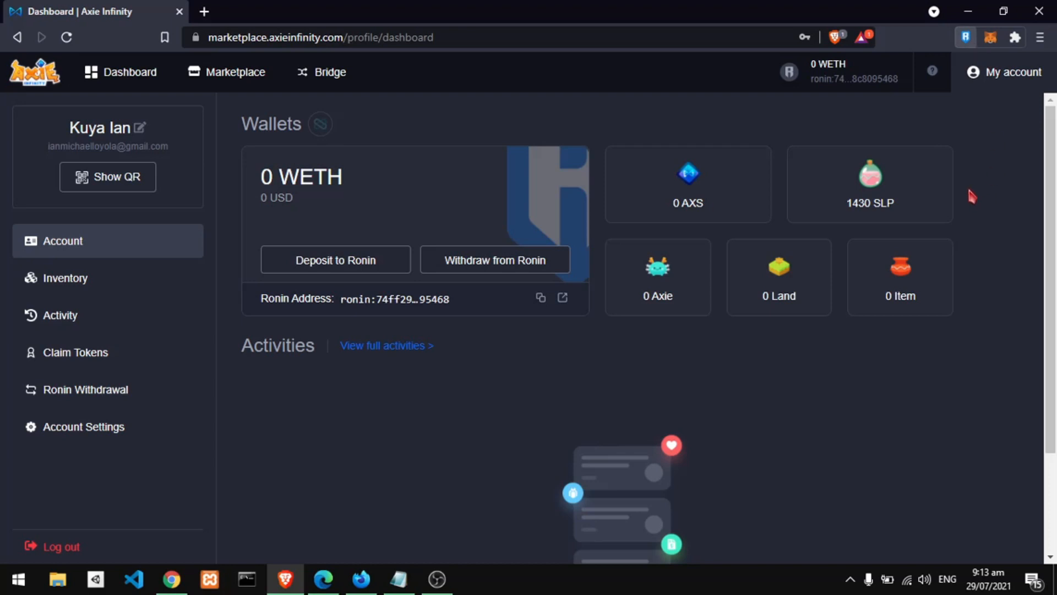
click(1009, 72)
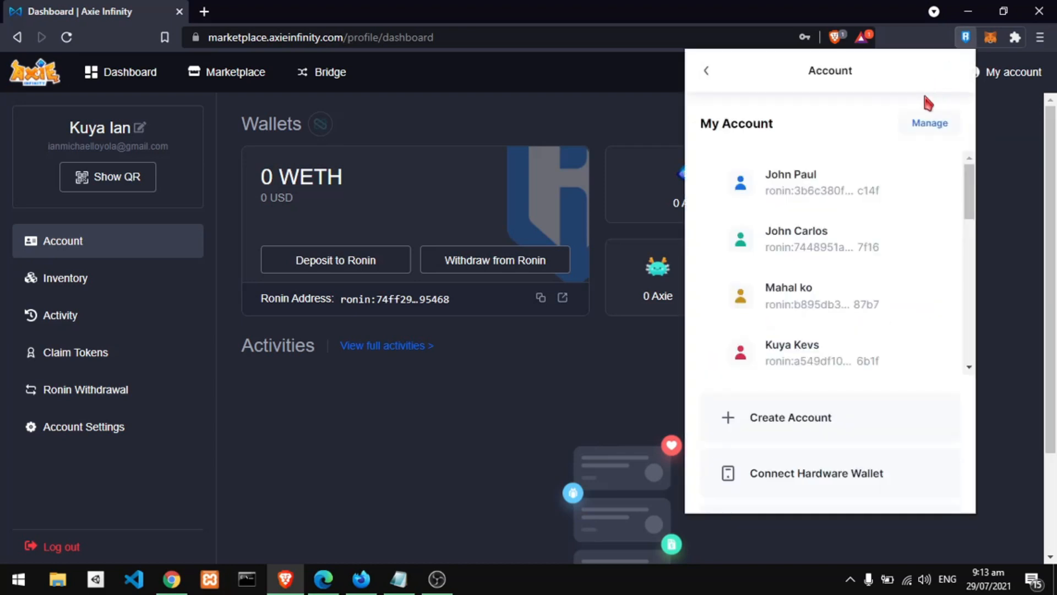
click(790, 182)
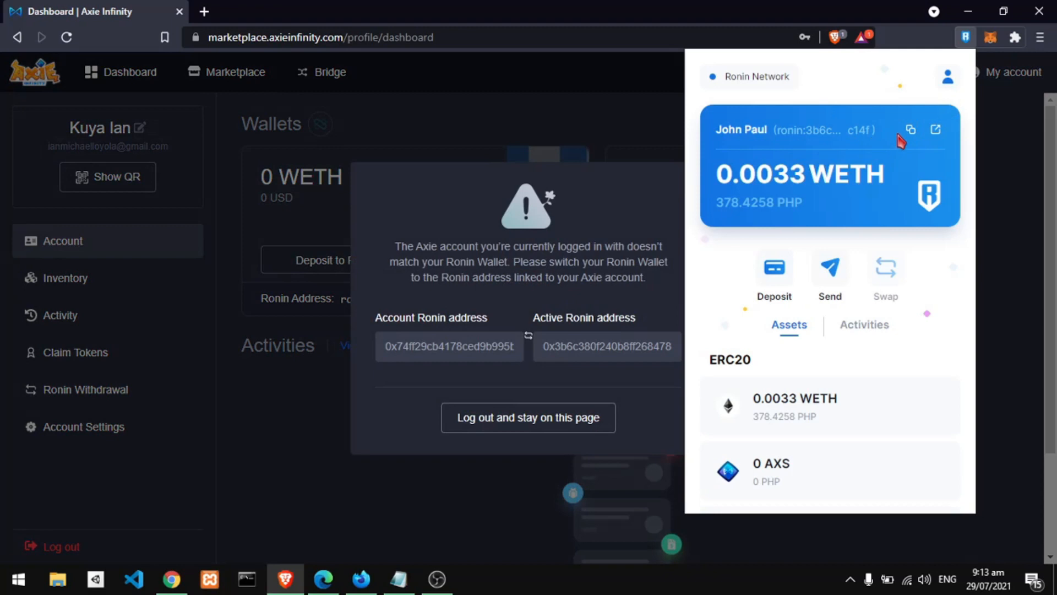
Step: Switch to the linked Ronin account and start a new token send from it
click(946, 76)
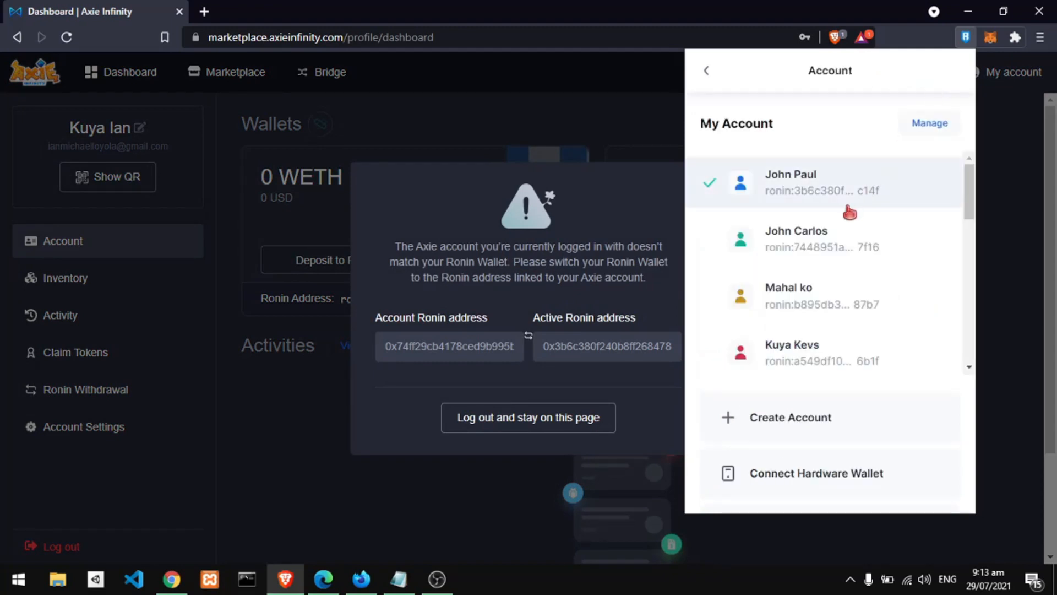
scroll(down, 3)
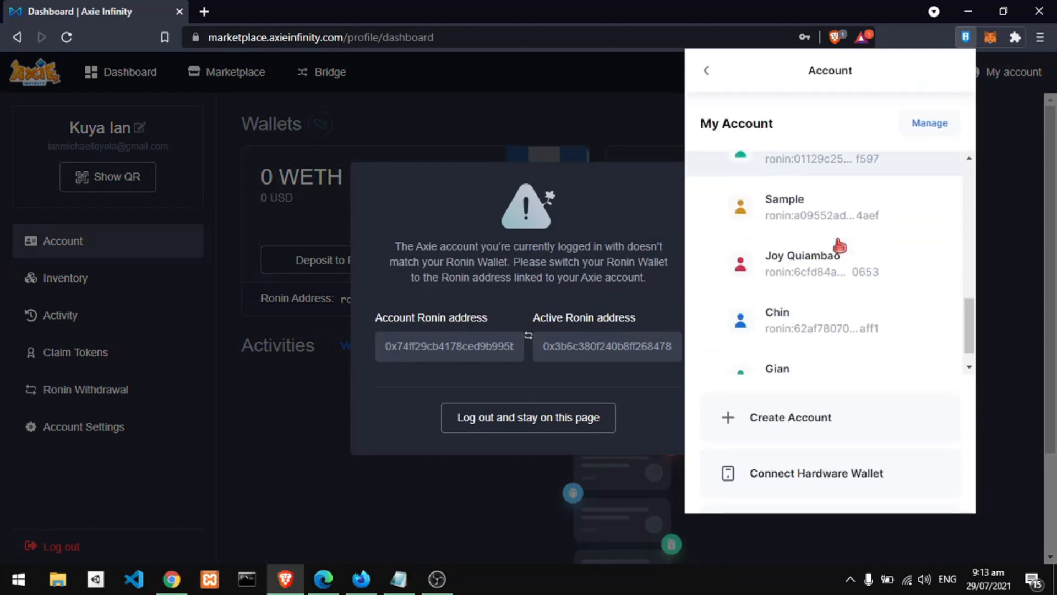
scroll(down, 3)
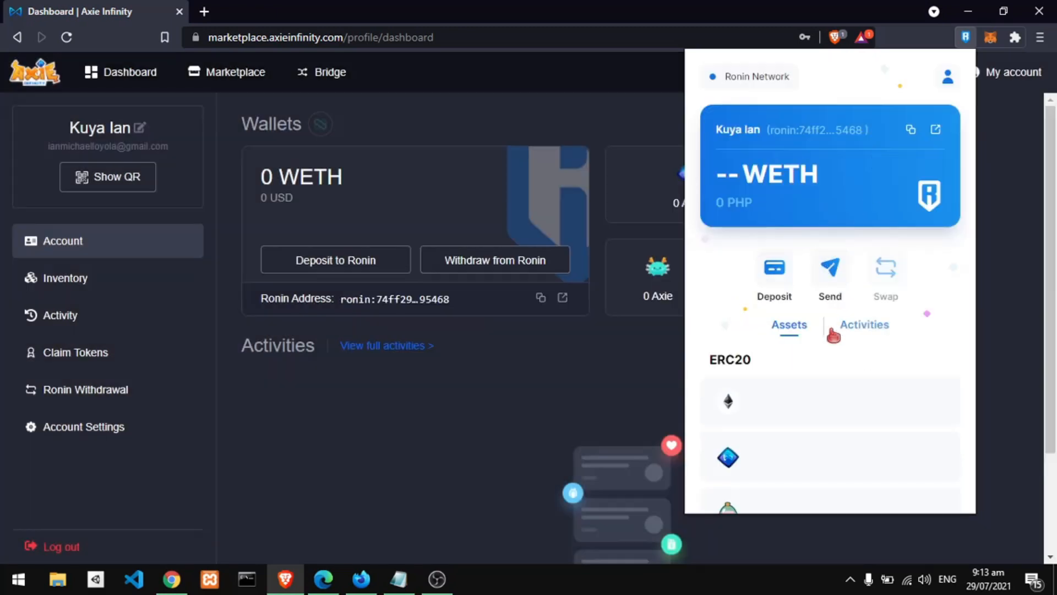
click(830, 270)
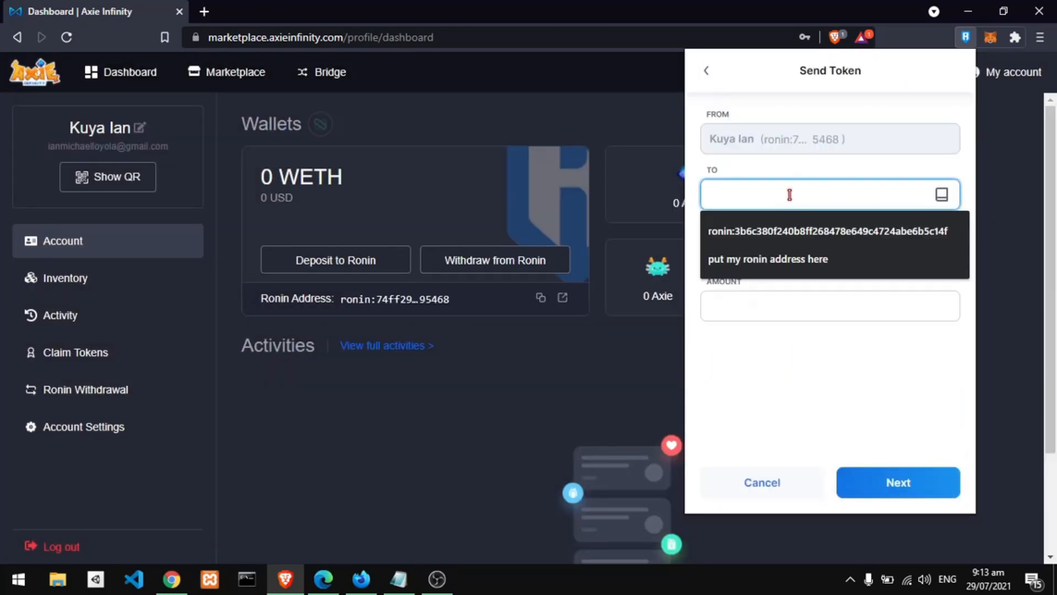
Step: Send 1,430 SLP to the friend's saved Ronin address and confirm the transaction
click(941, 194)
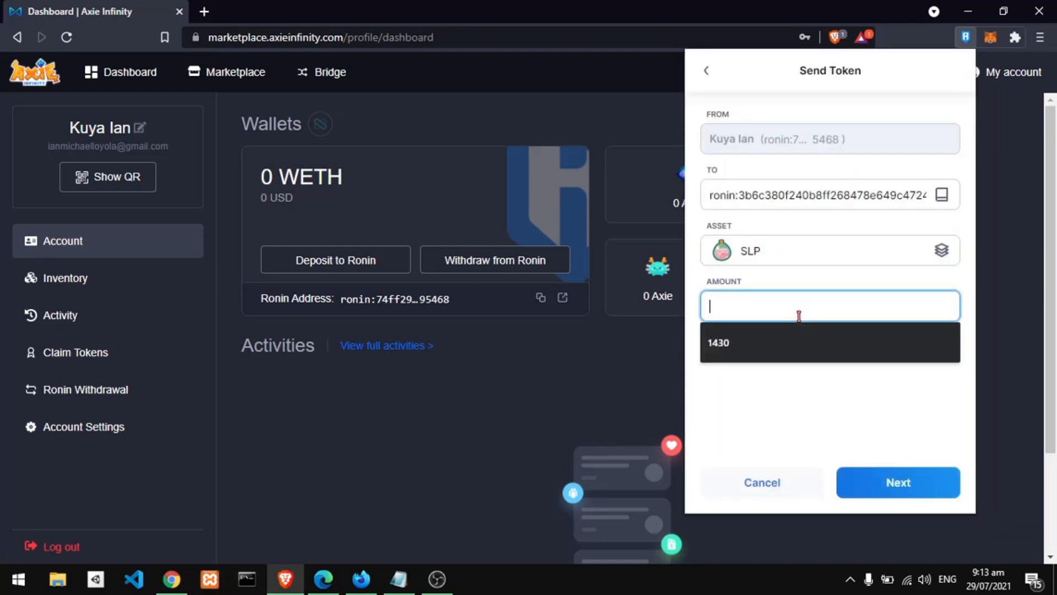
click(718, 343)
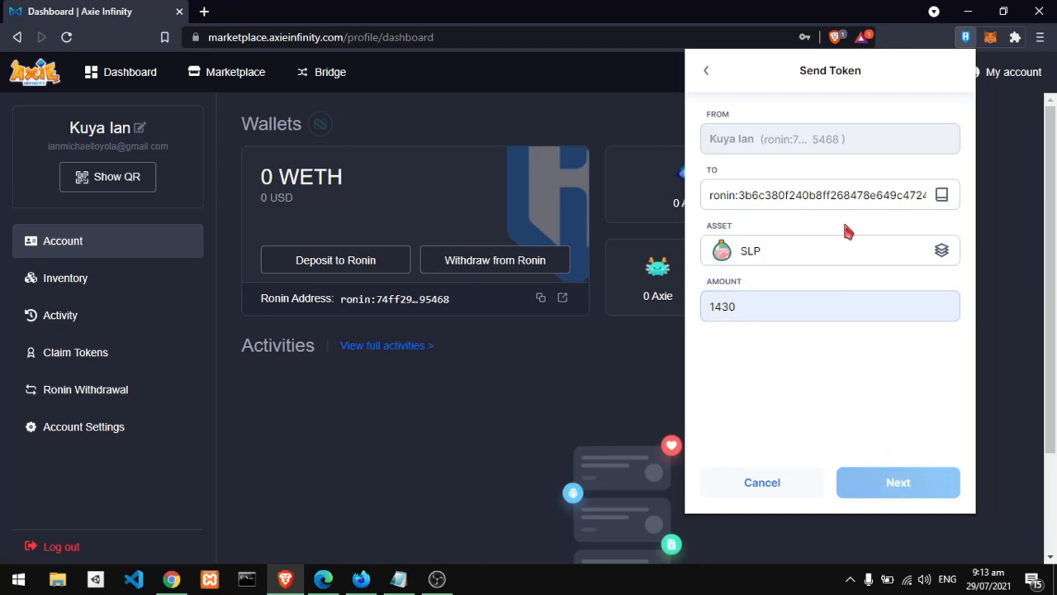
click(897, 481)
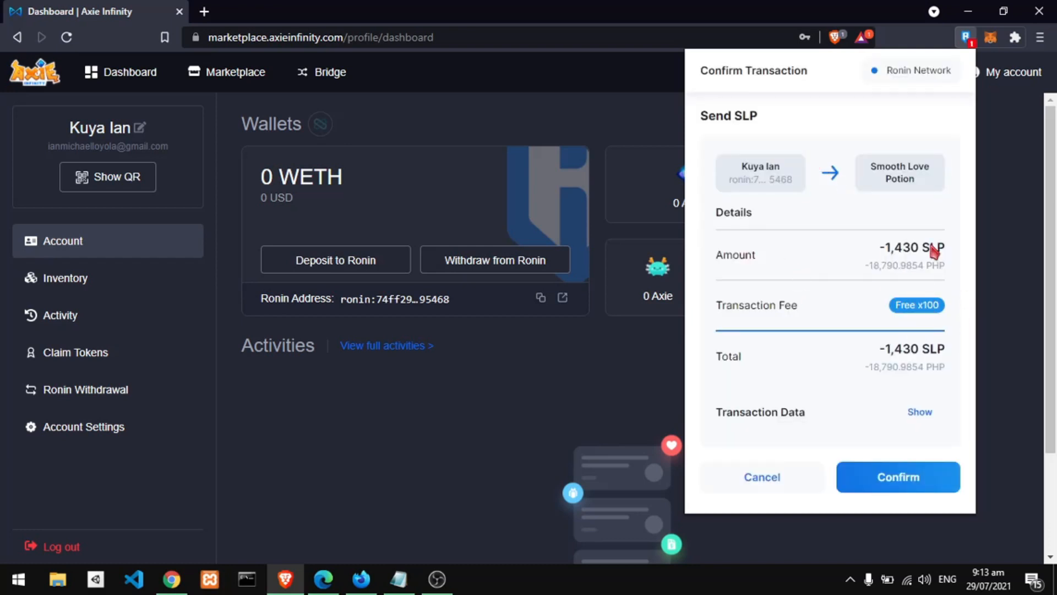
mouse_move(873, 283)
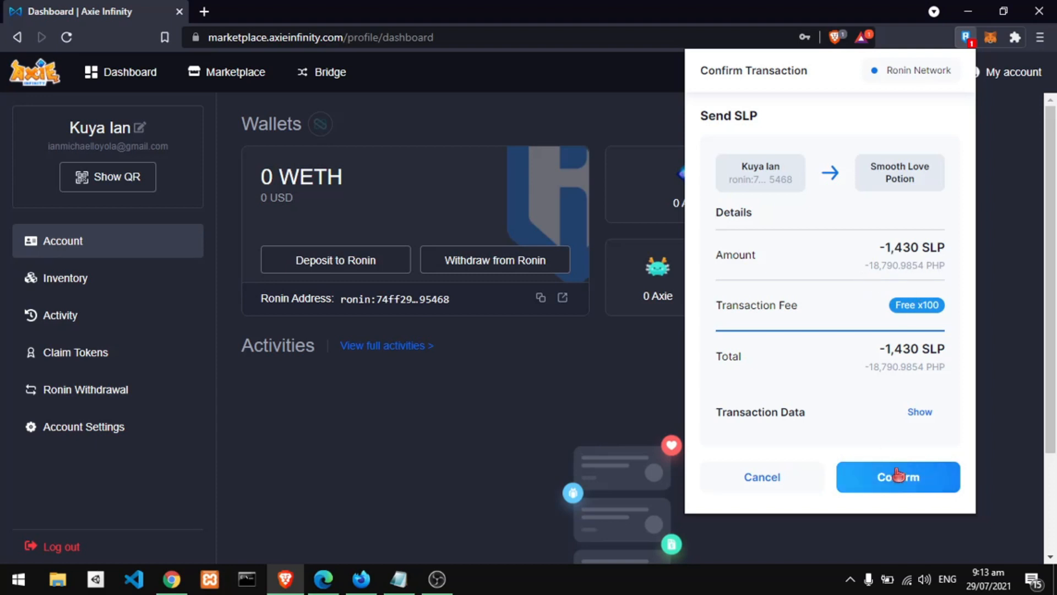
click(898, 477)
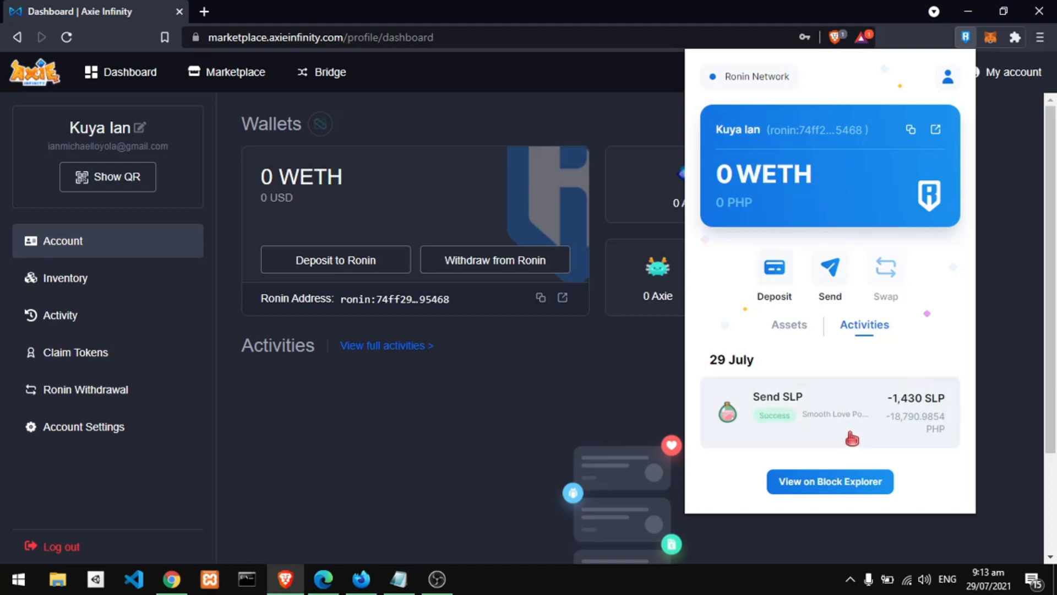
Step: View the successful 1,430 SLP send's details on the Ronin block explorer
click(809, 412)
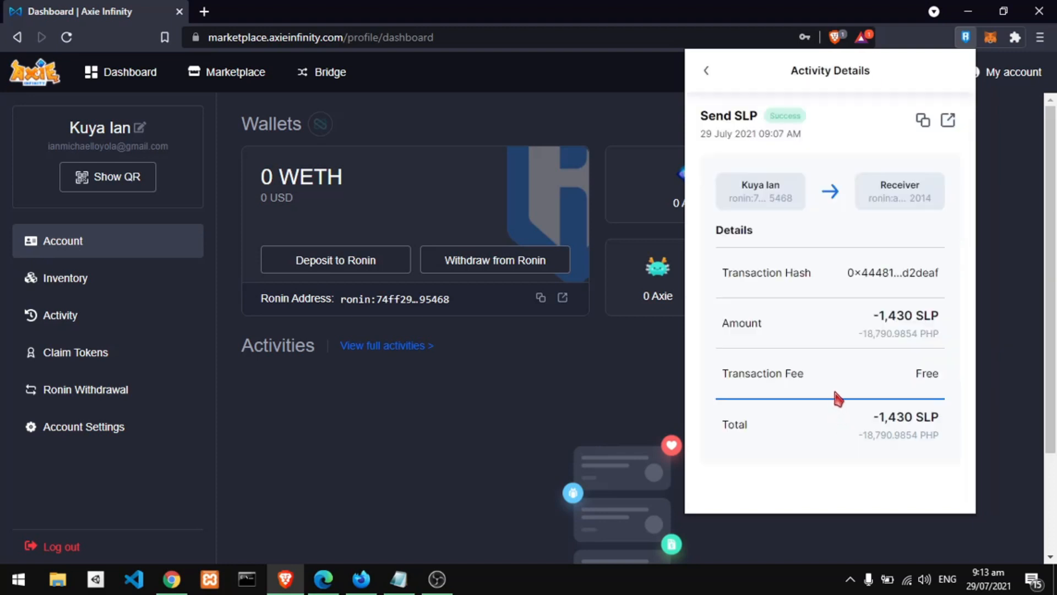
click(948, 120)
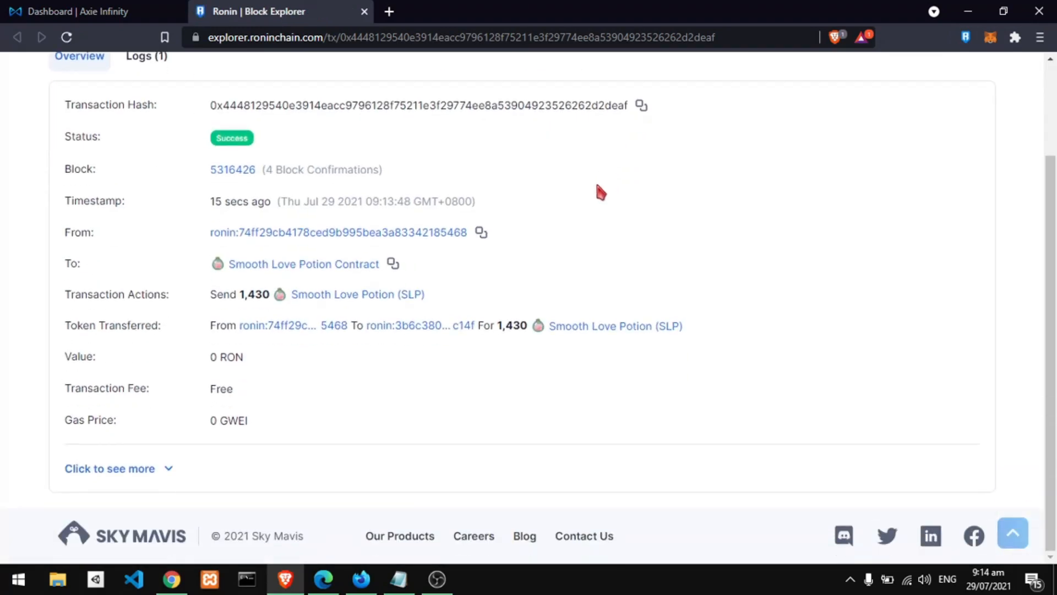
mouse_move(486, 214)
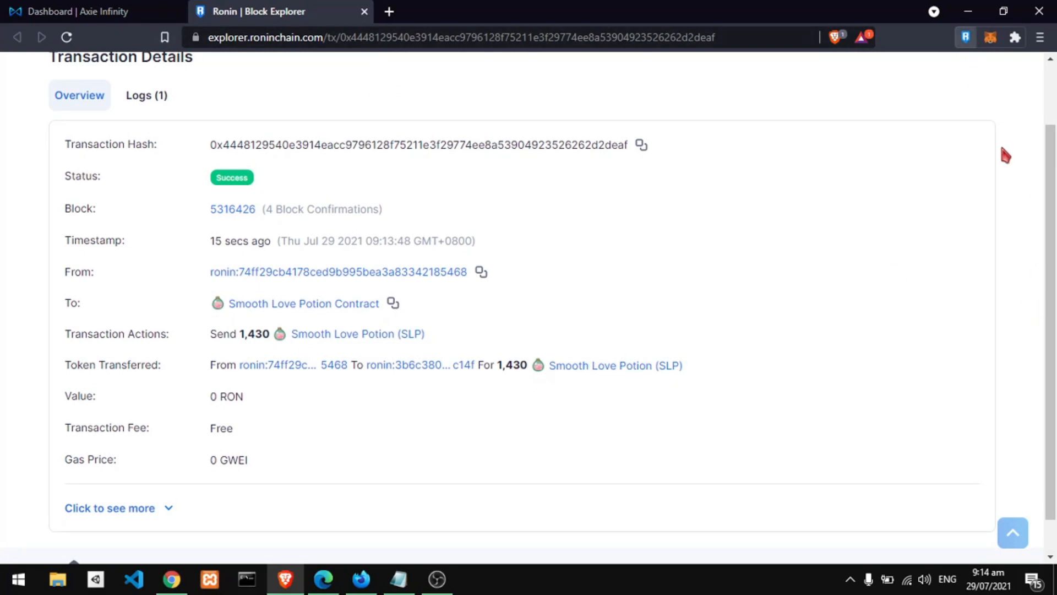
Step: Check the wallet's remaining 5,074 SLP balance, then open a new browser tab
click(965, 37)
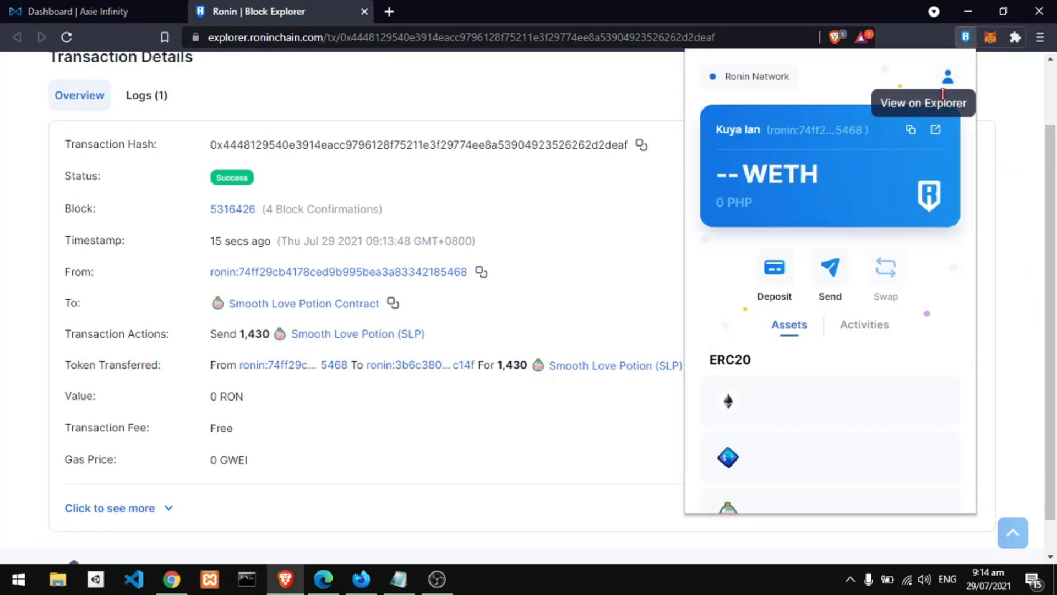
scroll(down, 3)
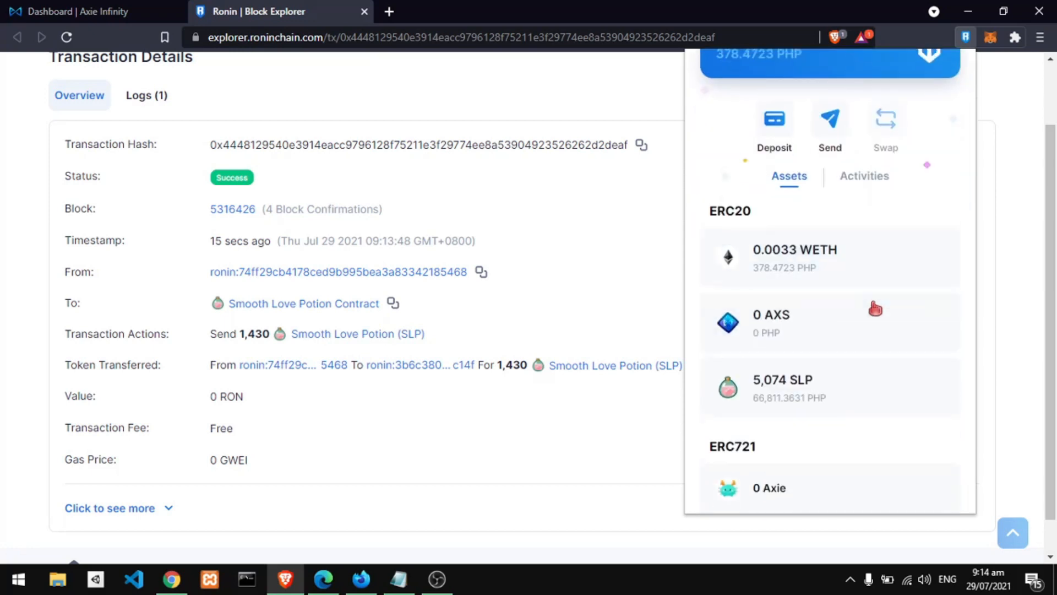
scroll(down, 3)
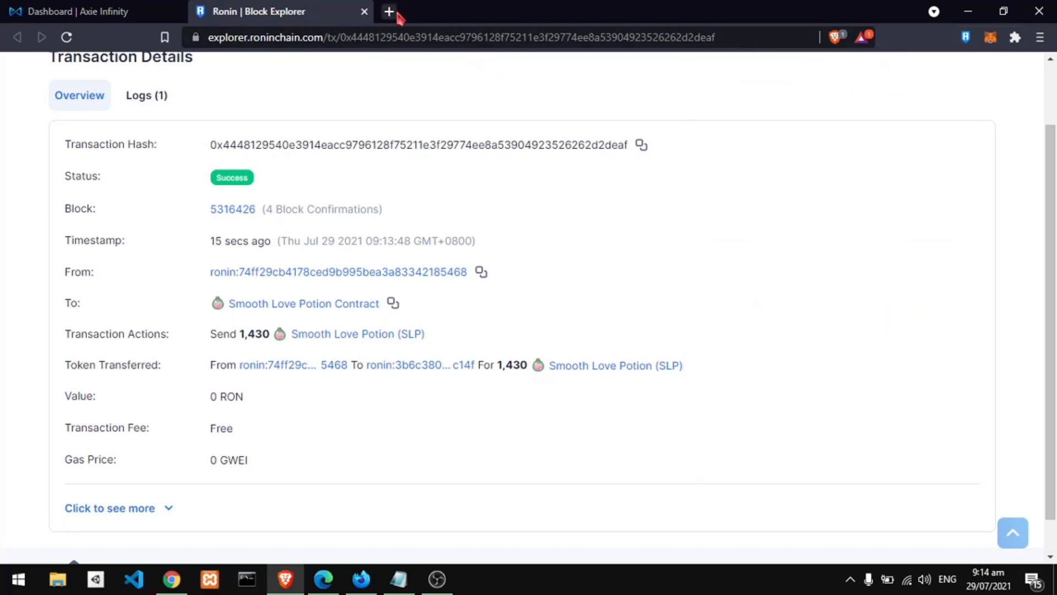
click(389, 11)
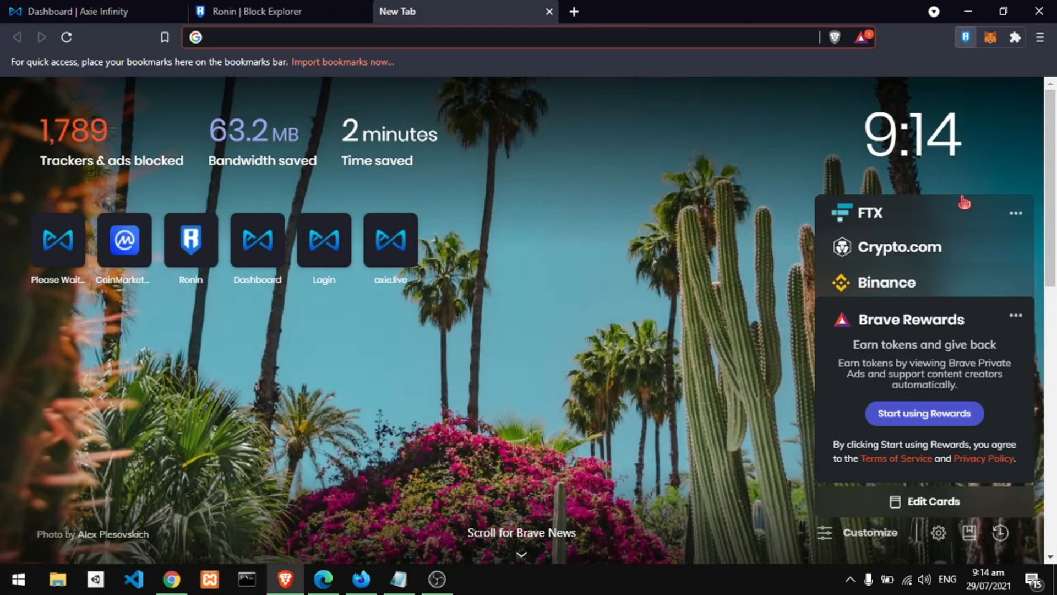
Step: View the friend's account on the Ronin Block Explorer from the Ronin Wallet extension
click(965, 37)
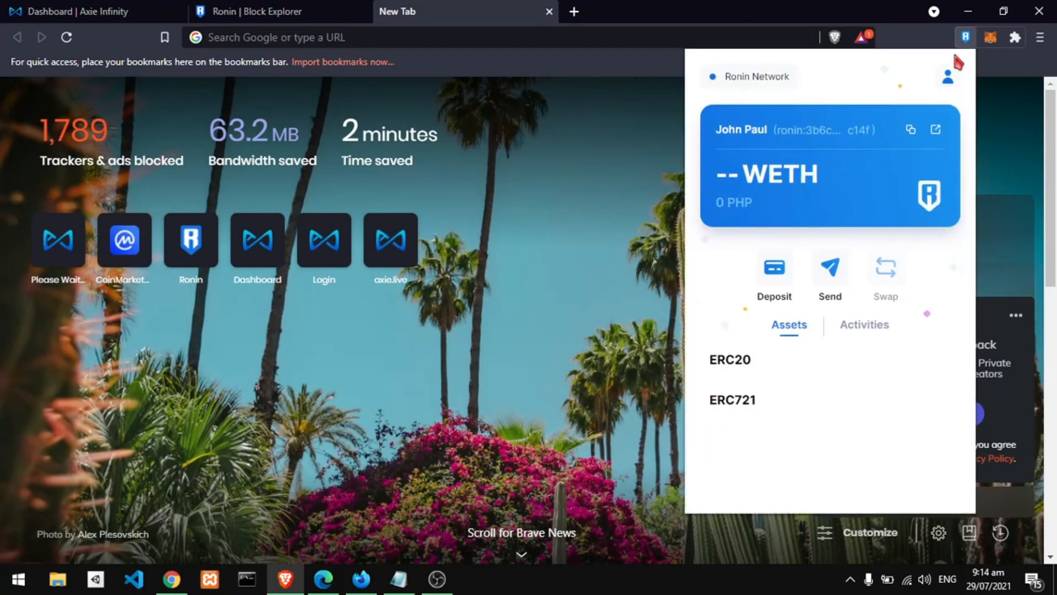
click(936, 130)
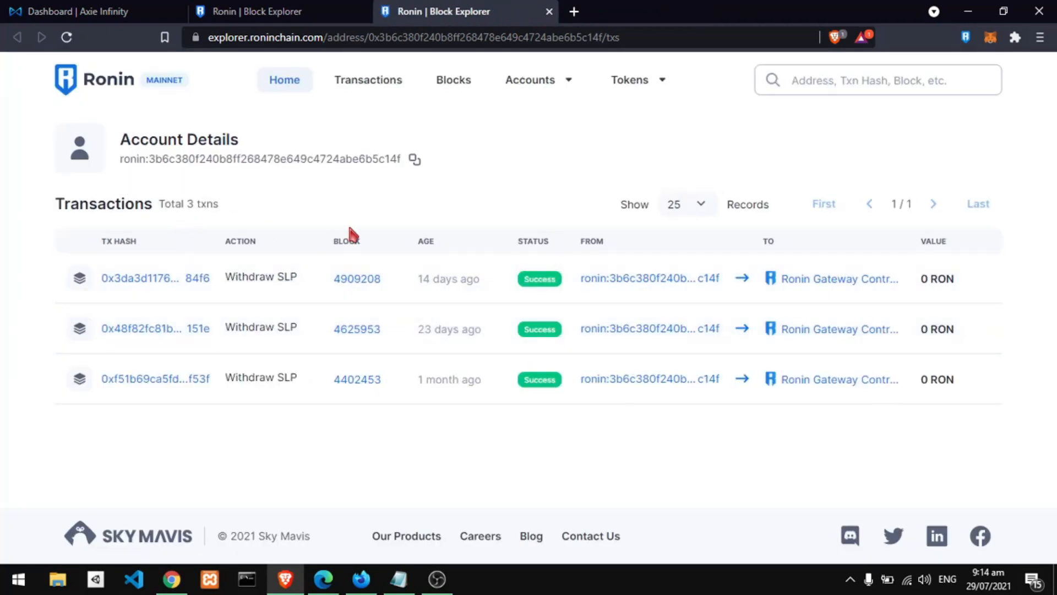
Step: Look up the friend's address and list its ERC20 transfers, with the 1,430 SLP received first
click(876, 79)
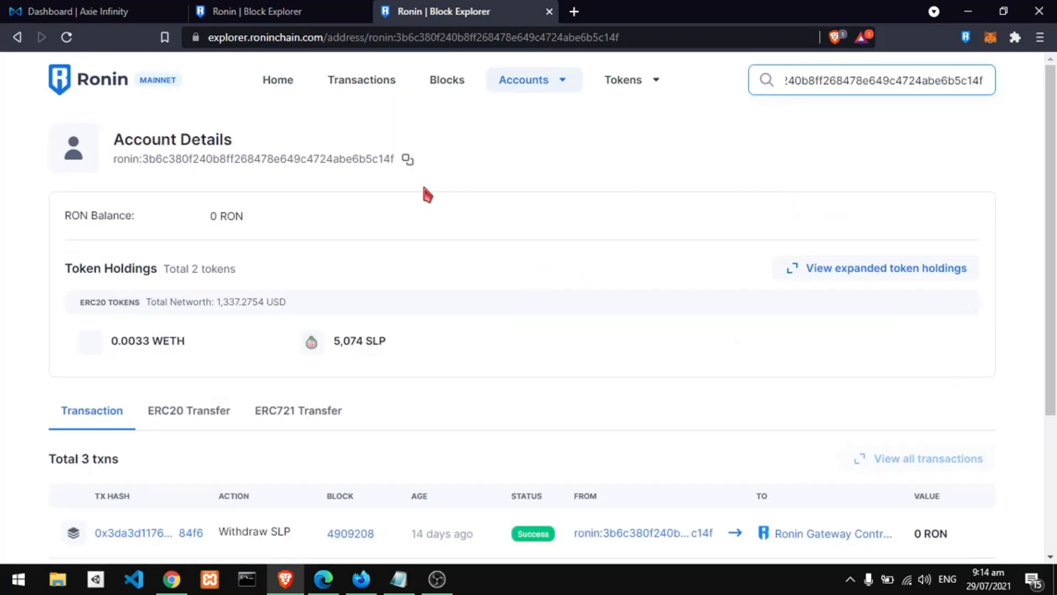
scroll(down, 3)
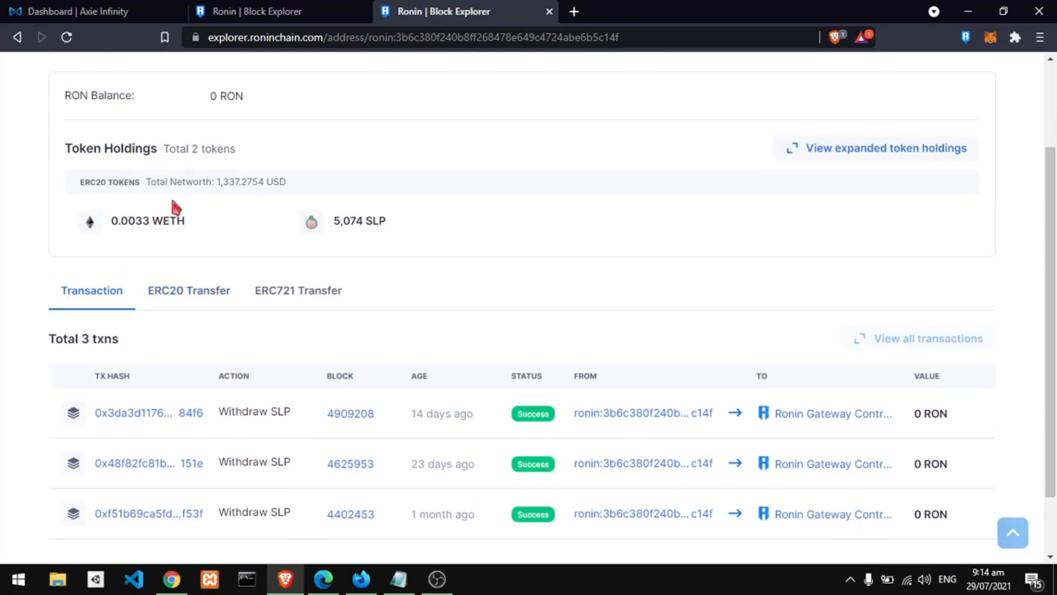
scroll(down, 3)
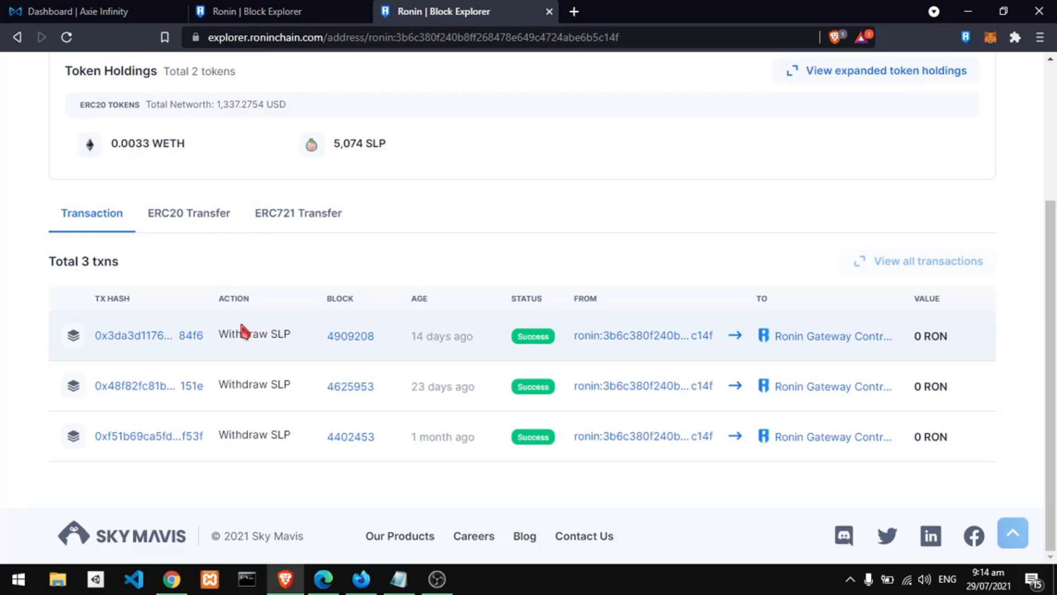
click(189, 213)
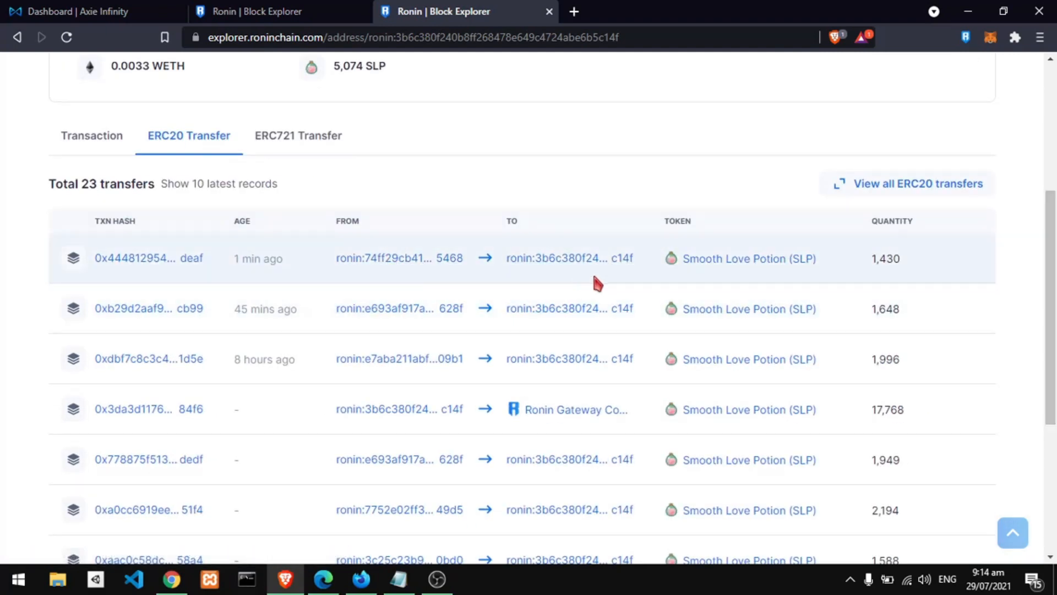
mouse_move(399, 258)
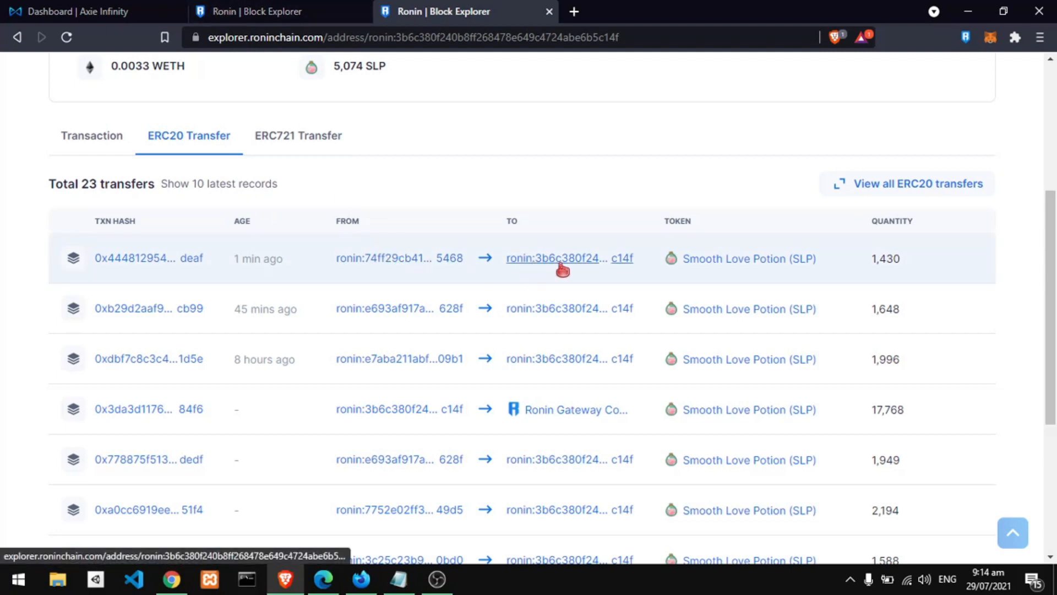
mouse_move(880, 258)
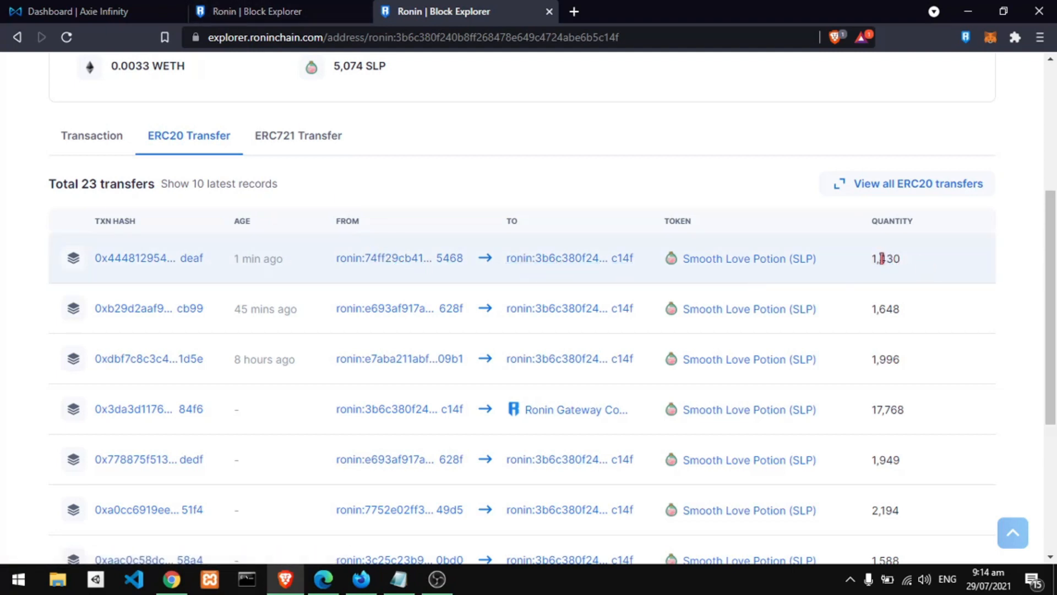
scroll(down, 3)
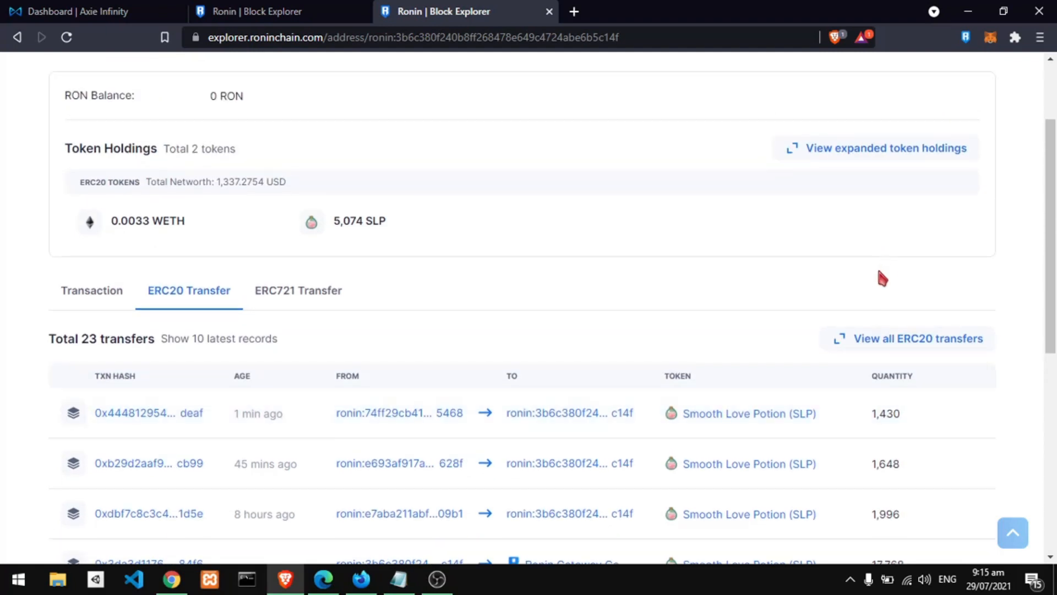
scroll(down, 3)
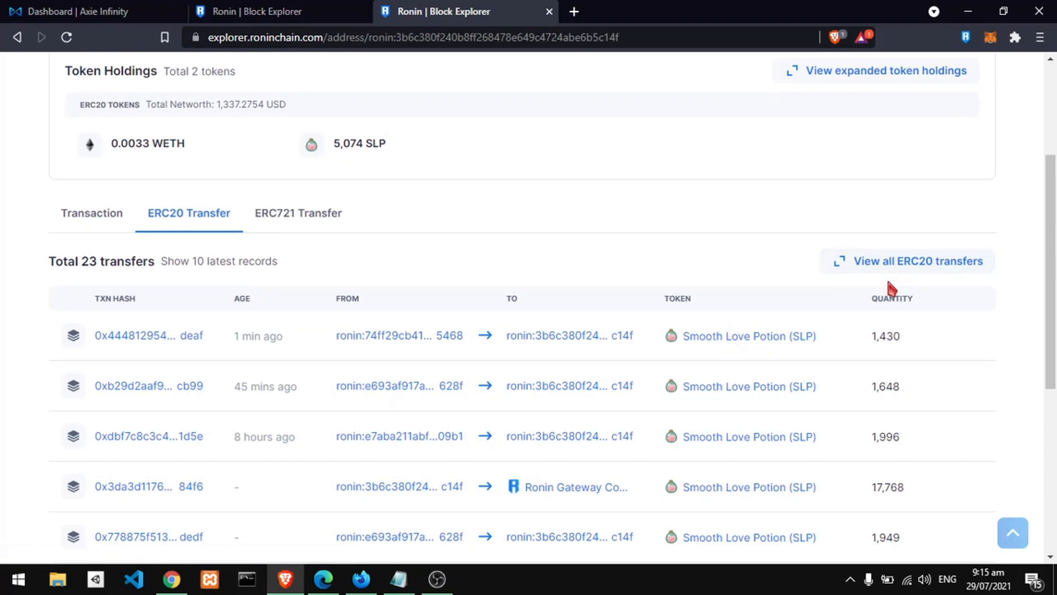